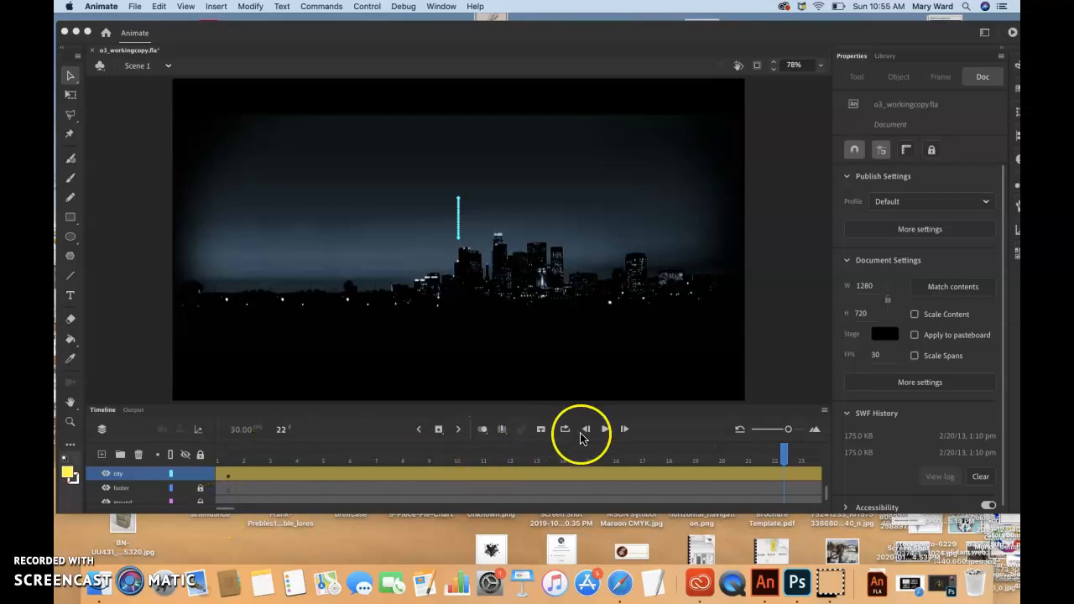
Play back the animation from the first frame to review it.
left_click(605, 430)
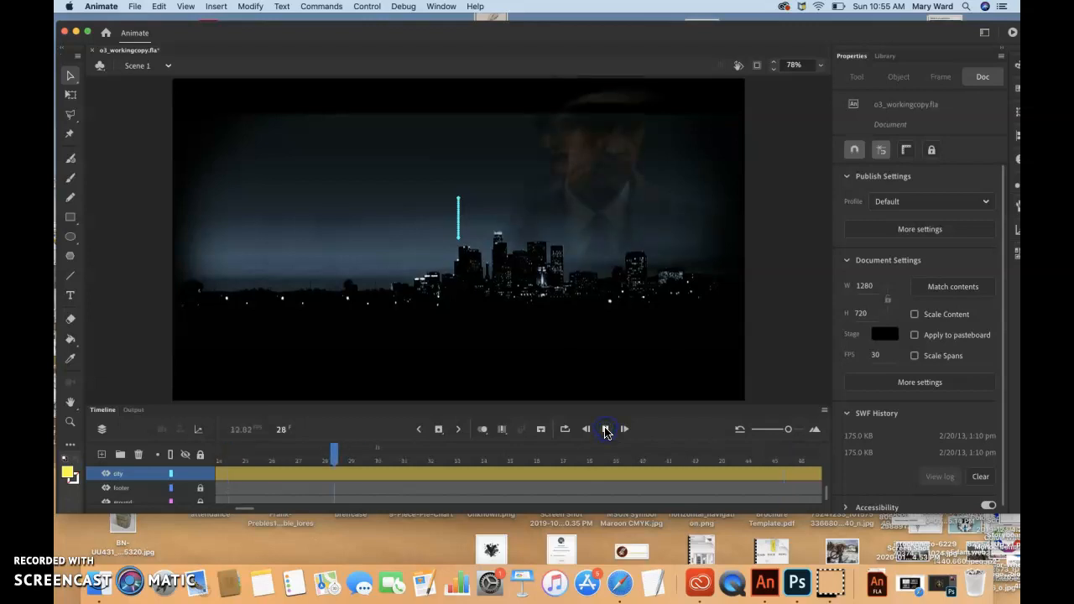
left_click(606, 429)
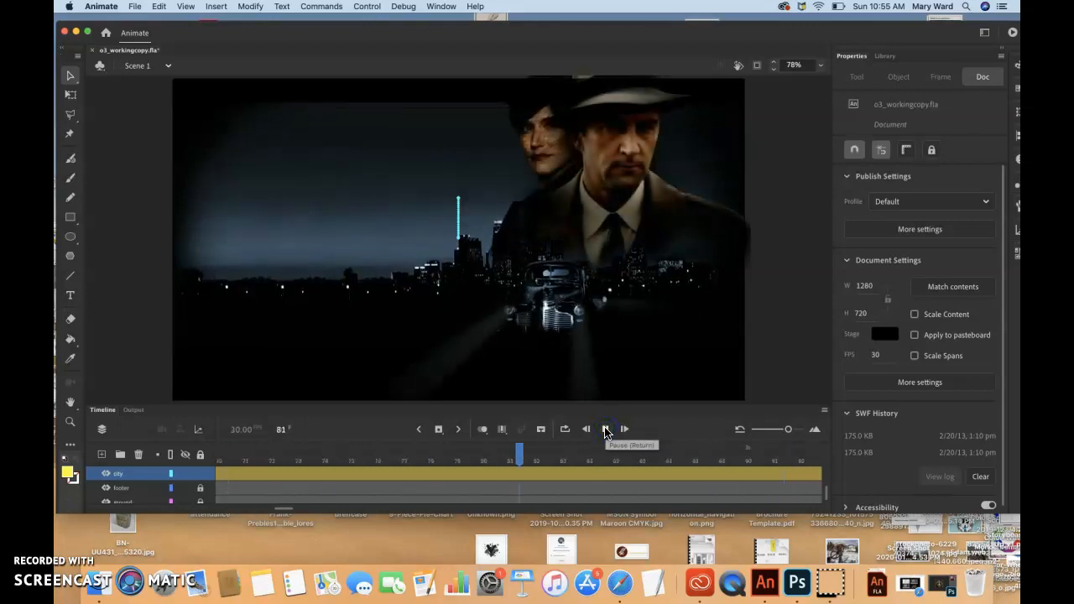
left_click(606, 428)
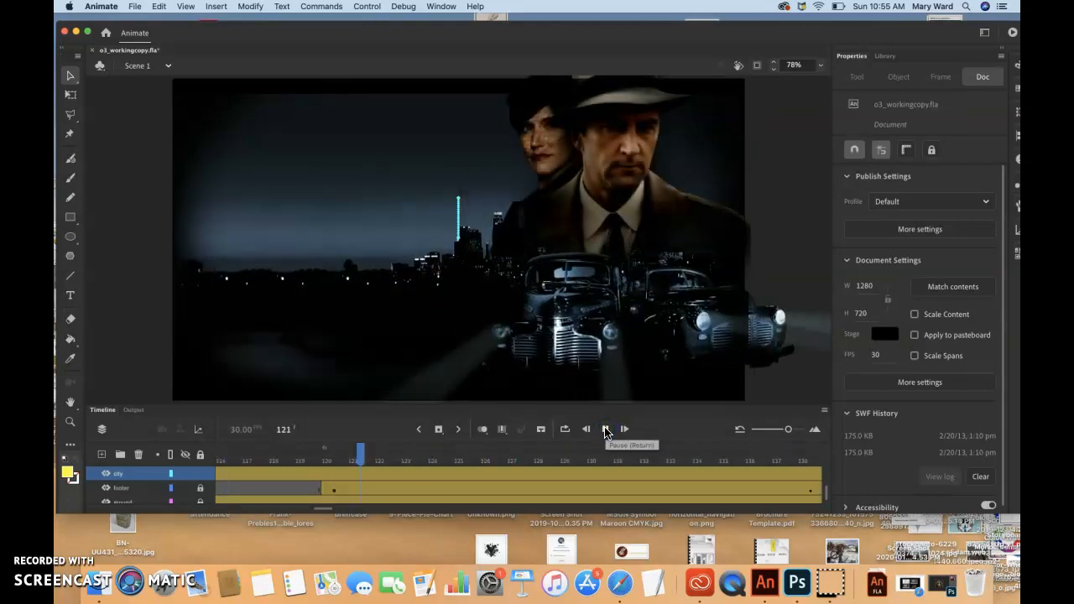
left_click(606, 430)
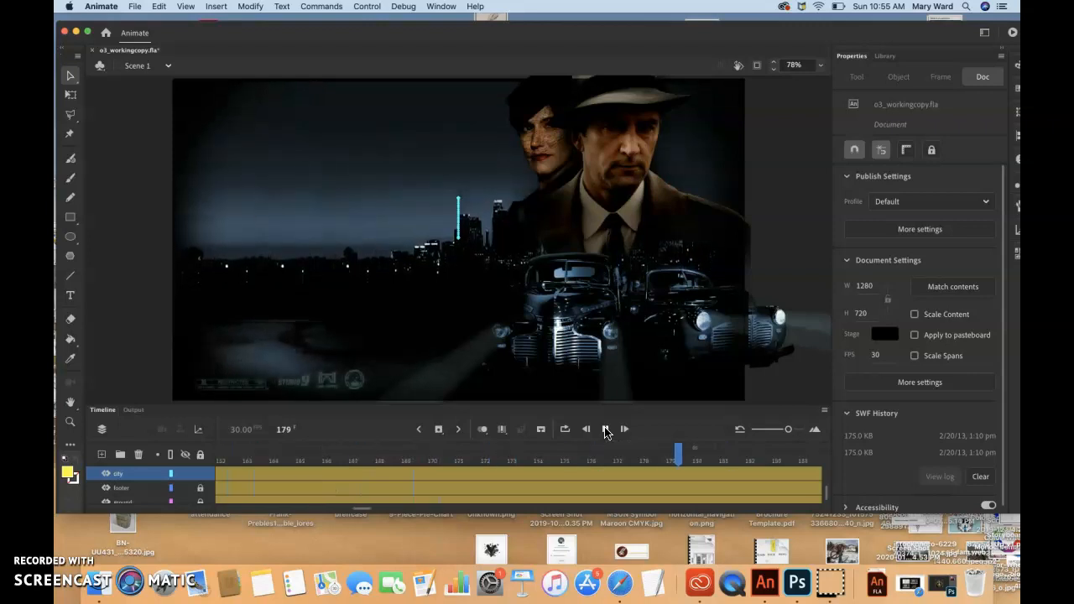
left_click(564, 429)
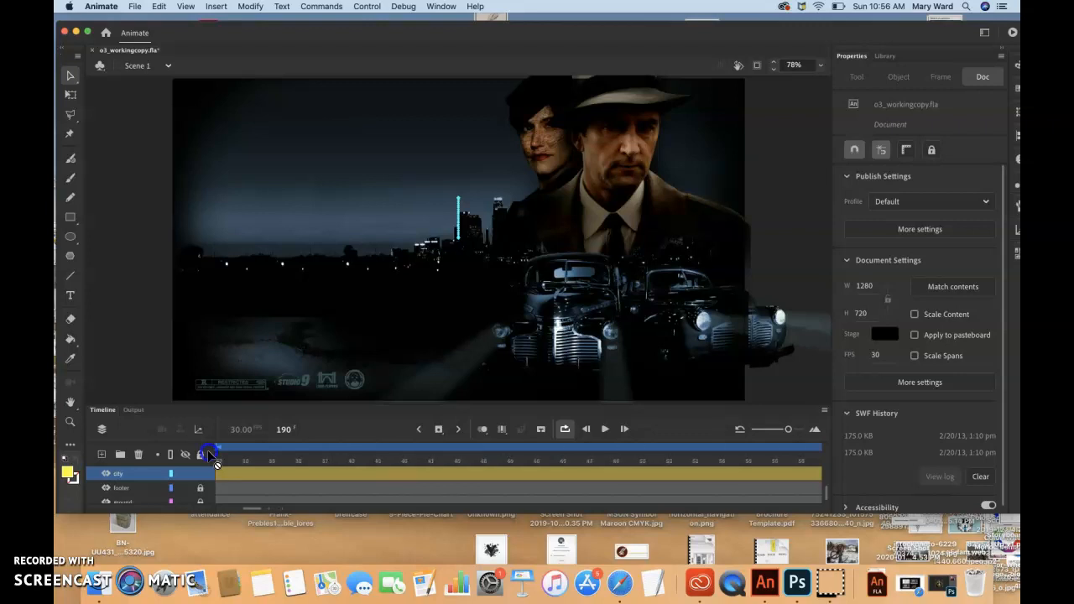
scroll("left", 3)
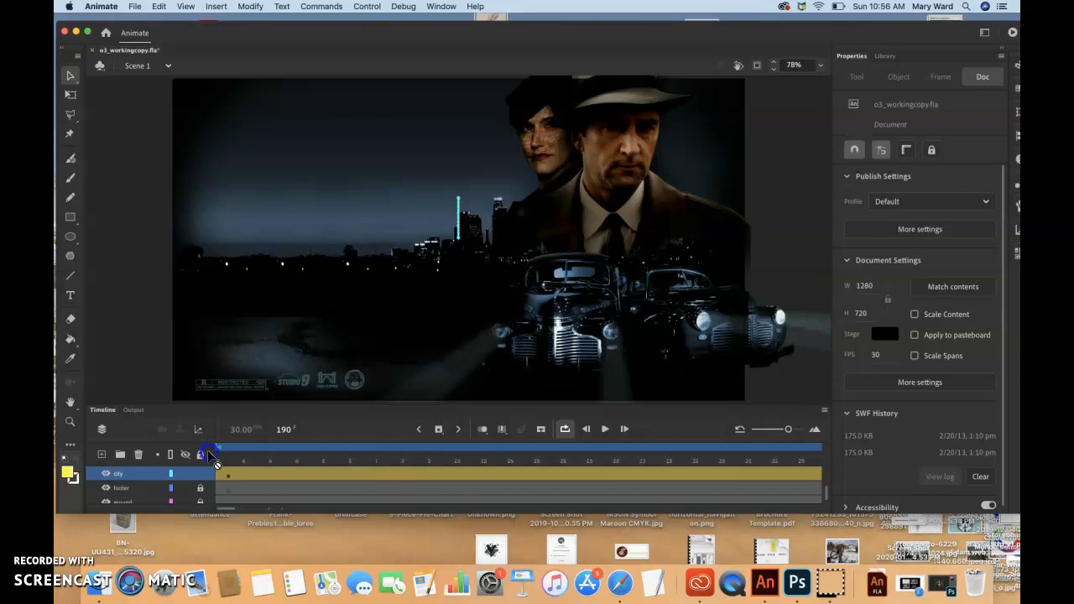
left_click(606, 429)
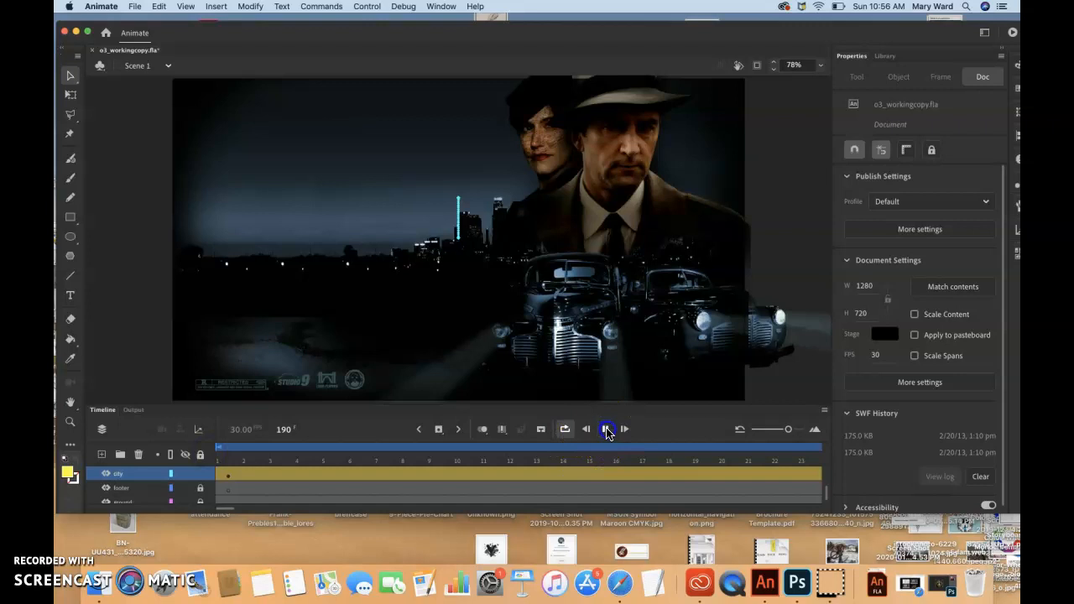
left_click(607, 429)
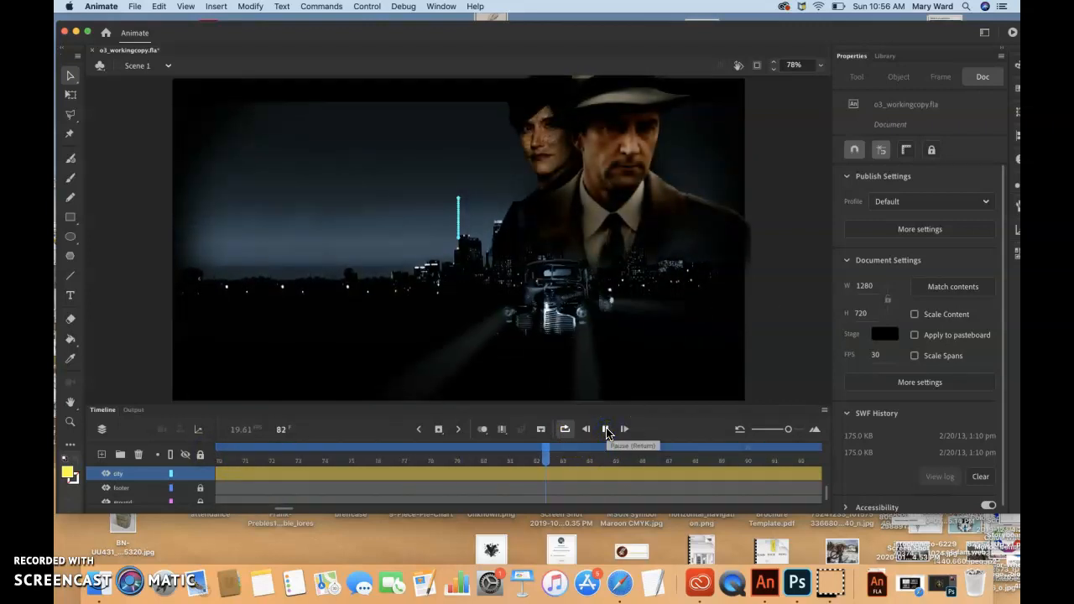
left_click(606, 429)
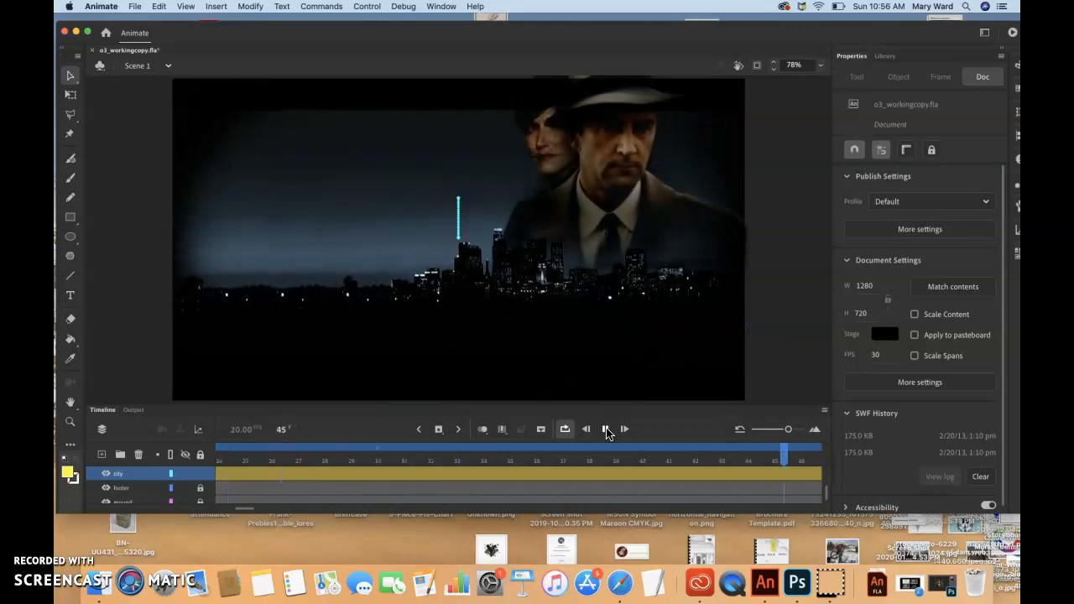
left_click(605, 429)
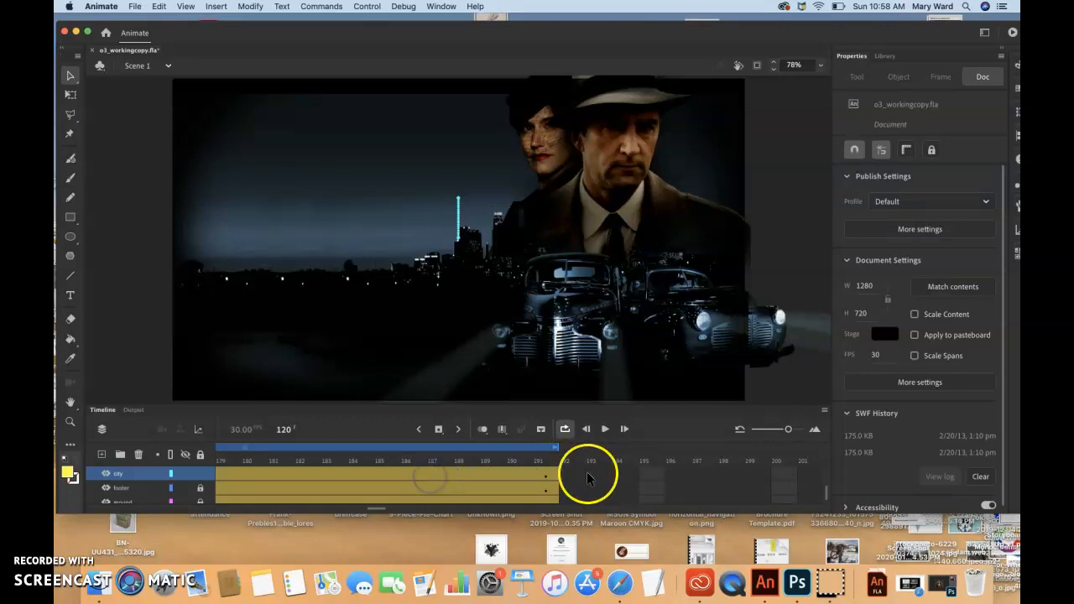
Drag the city tween's end from frame 190 back to about frame 60.
left_click(479, 475)
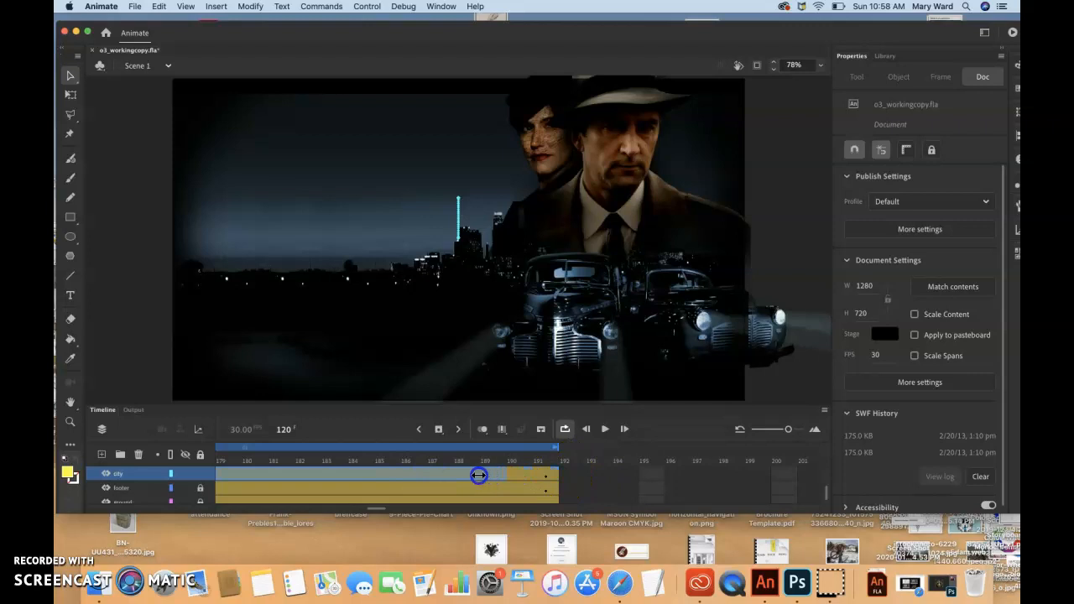
left_click_drag(479, 475, 312, 475)
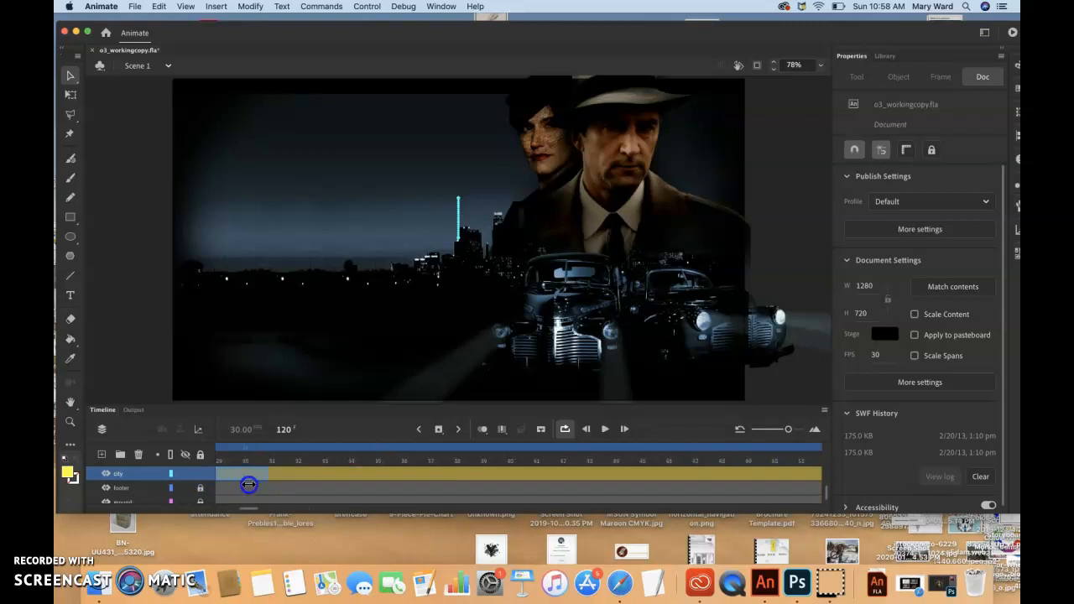
left_click_drag(249, 474, 678, 467)
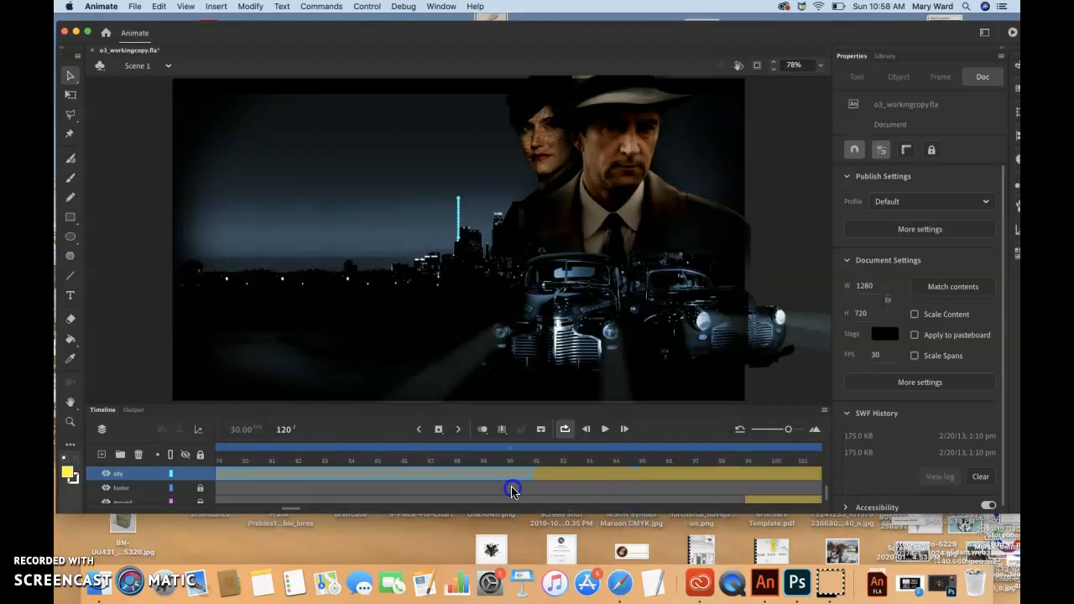
left_click_drag(512, 490, 309, 494)
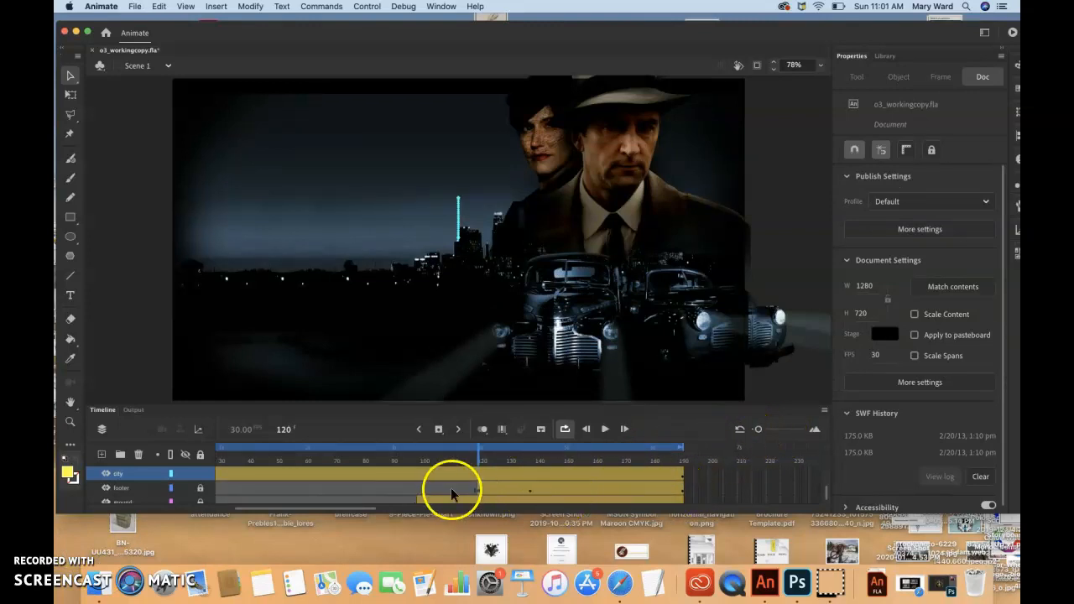
left_click(117, 473)
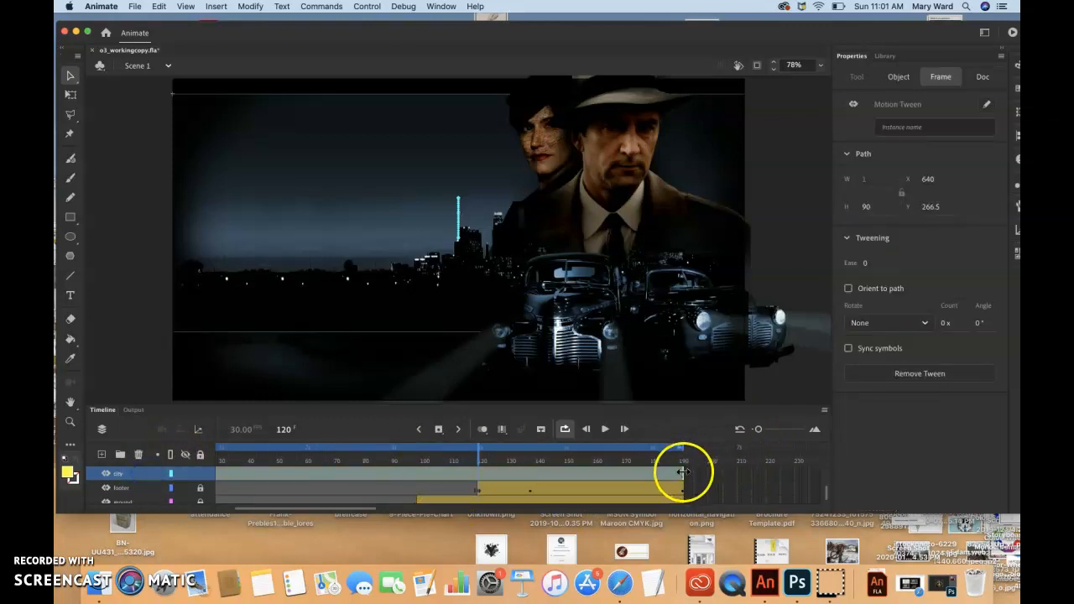
left_click_drag(684, 474, 462, 472)
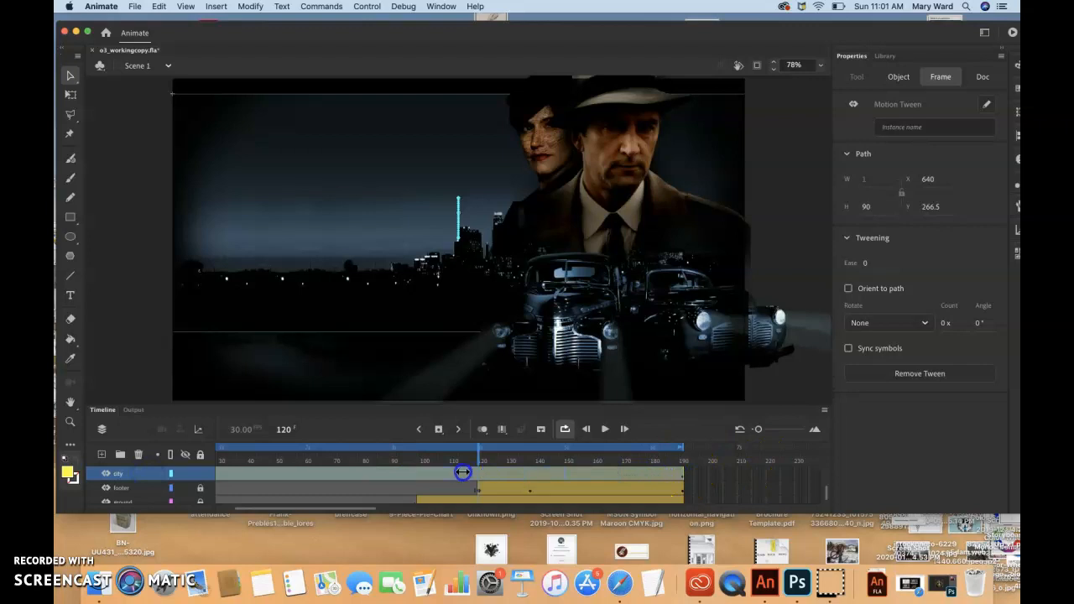
left_click_drag(463, 473, 308, 472)
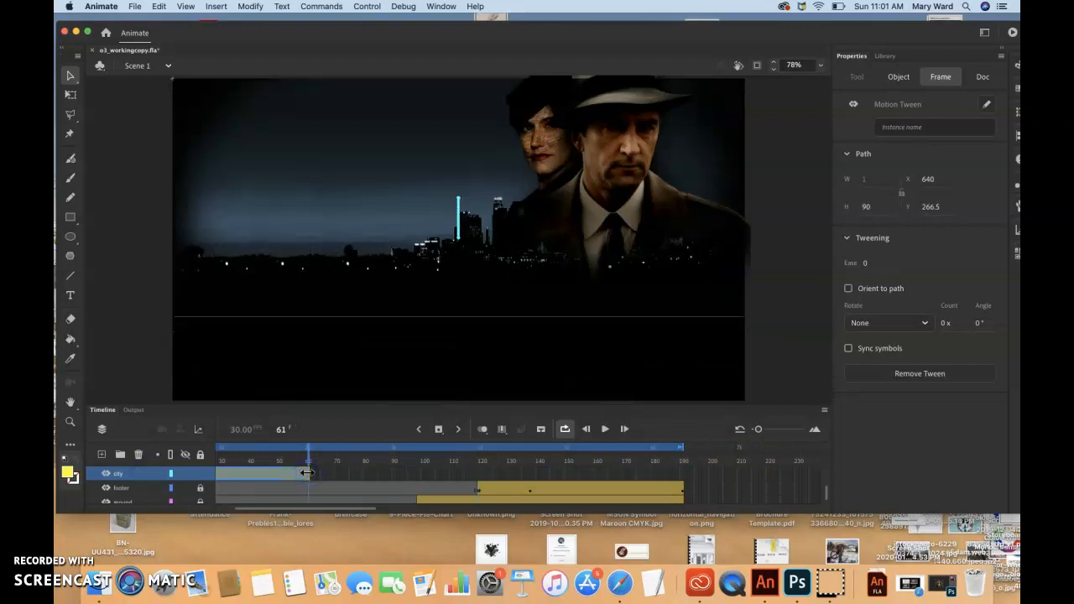
mouse_move(759, 431)
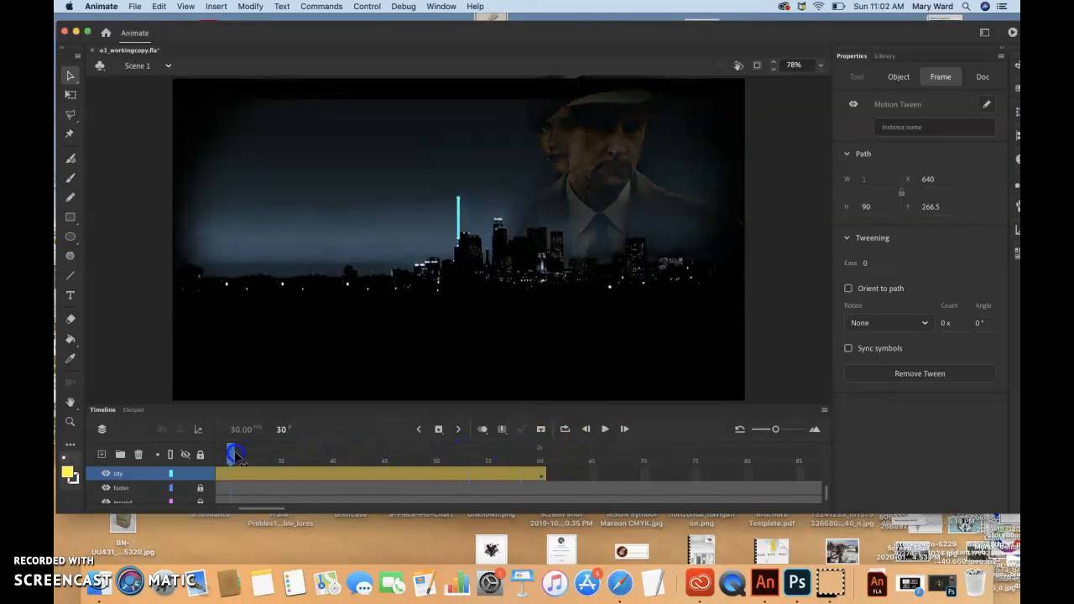
left_click(220, 453)
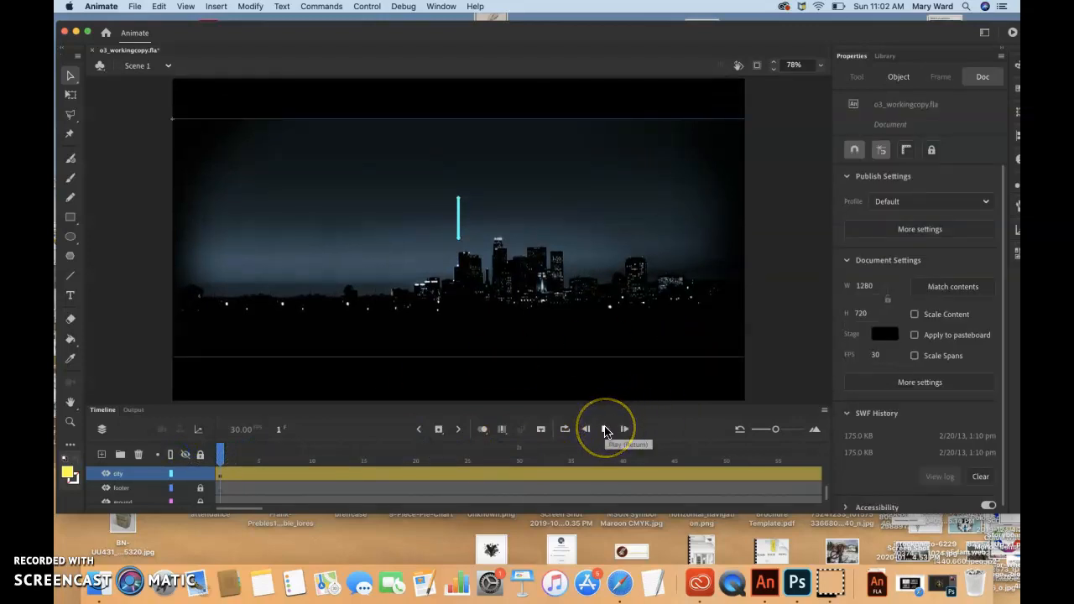
left_click(606, 429)
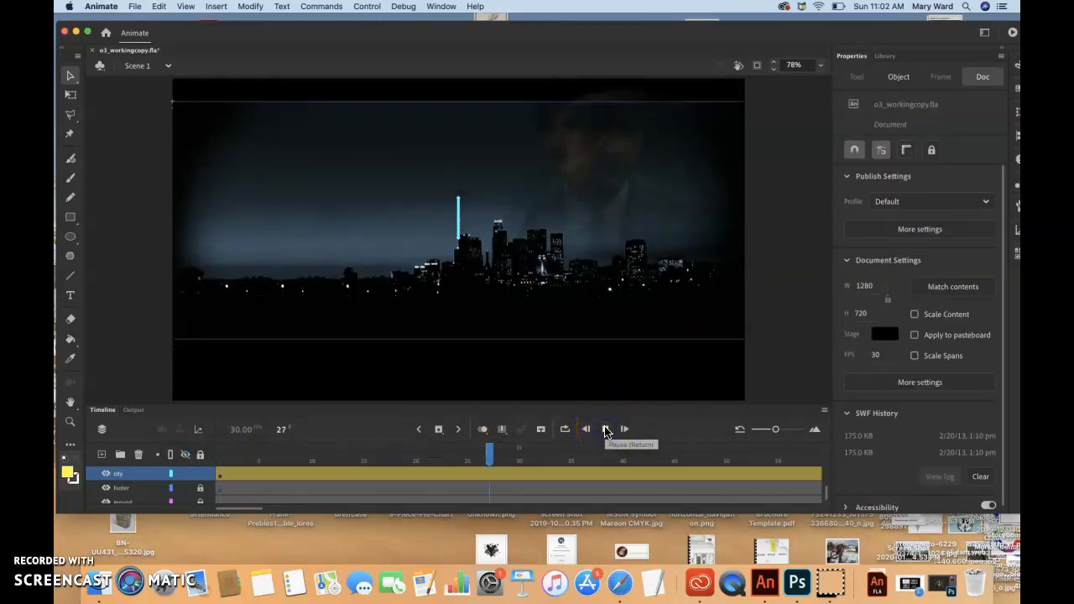
left_click(605, 428)
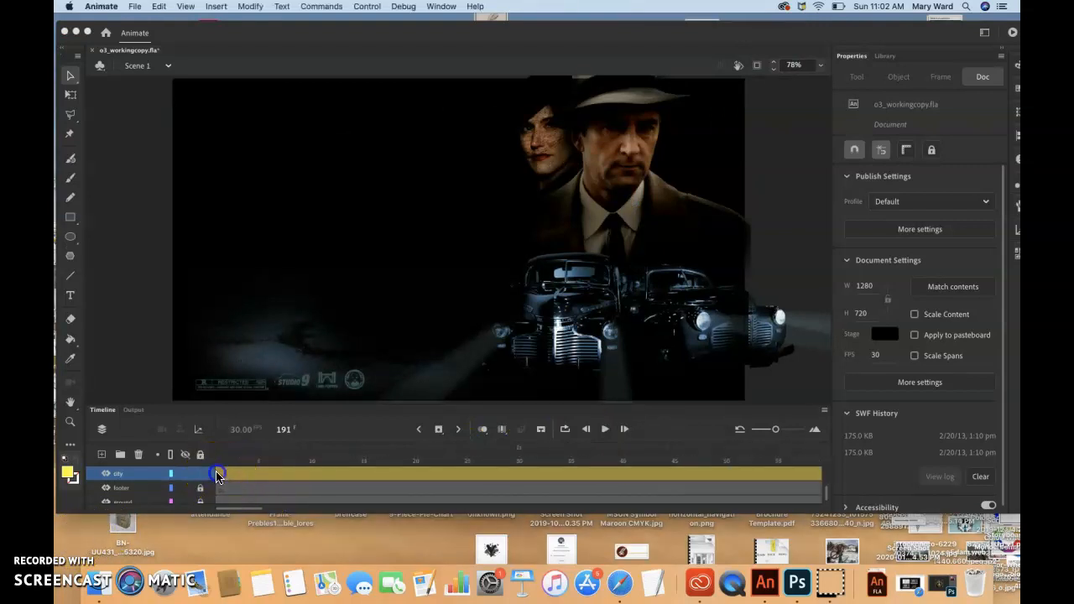
Move the city tween's start to about frame 10, then play from frame 1.
left_click_drag(216, 472, 313, 473)
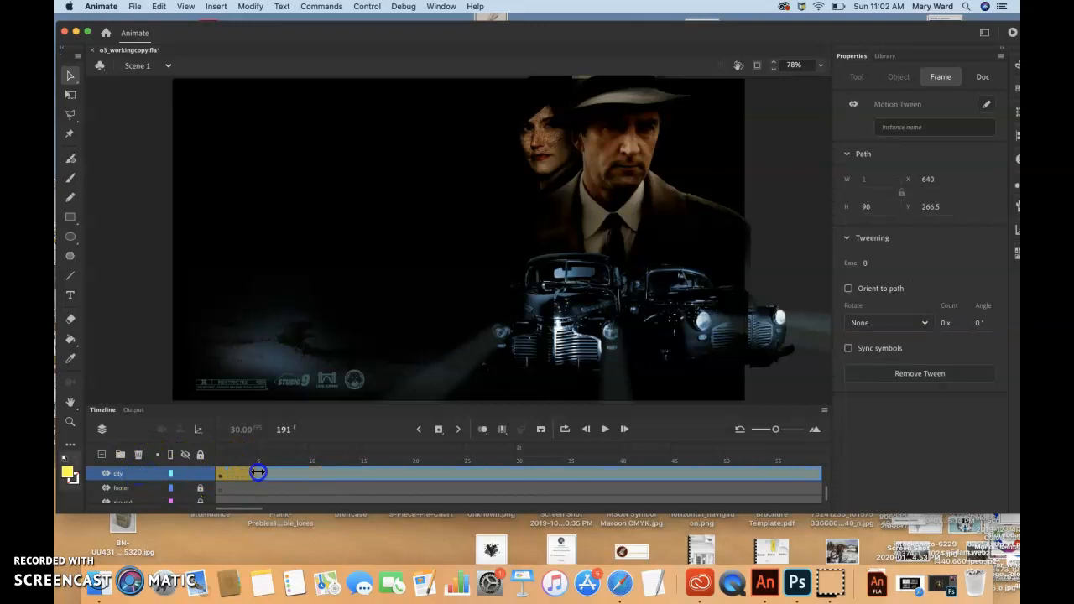
left_click_drag(258, 472, 314, 480)
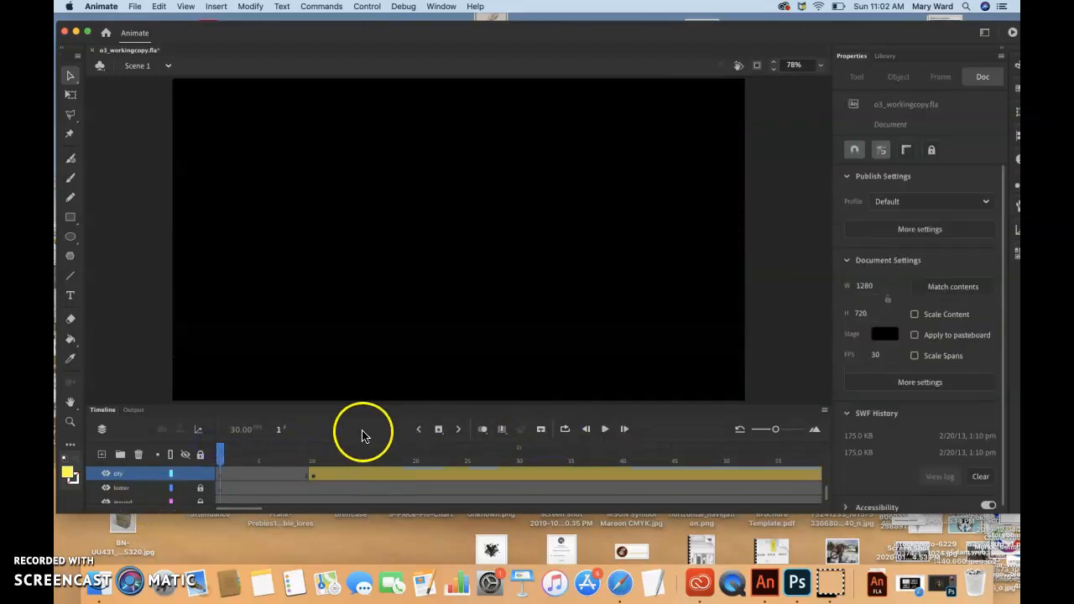
left_click(604, 428)
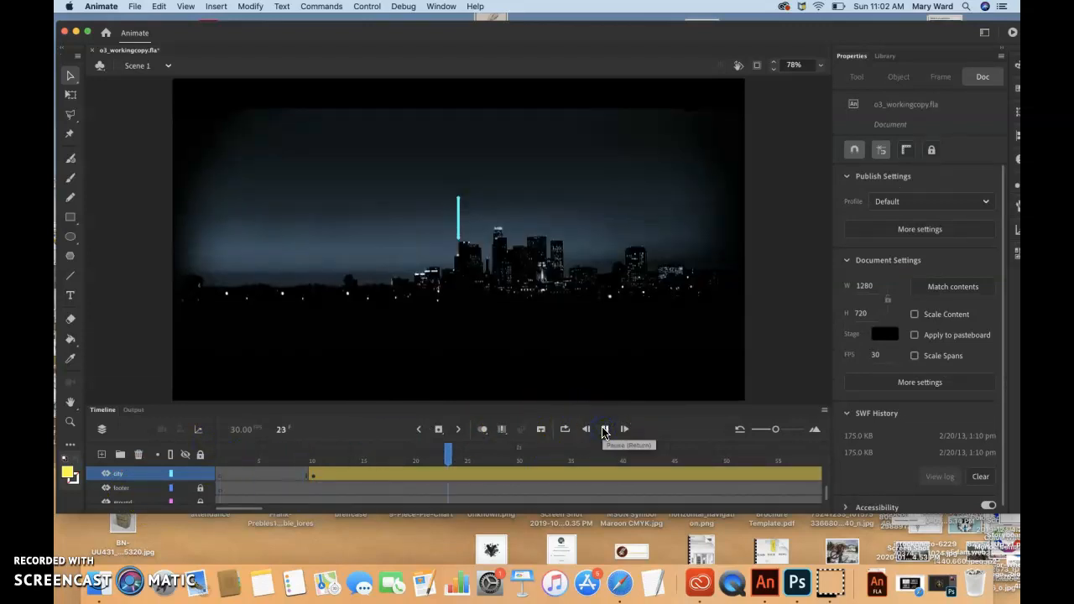
left_click(604, 429)
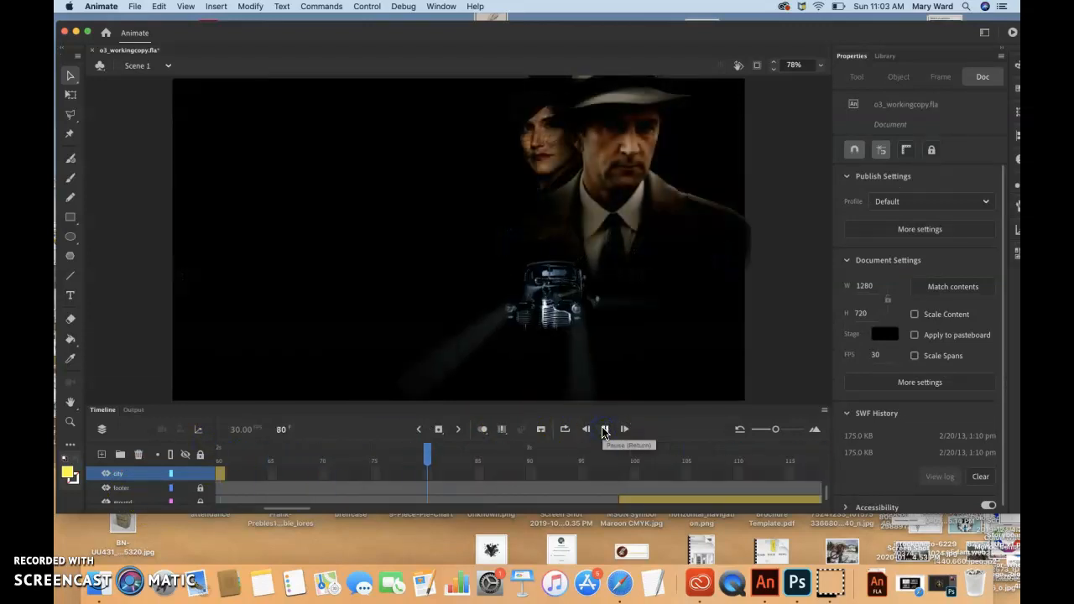
left_click(604, 429)
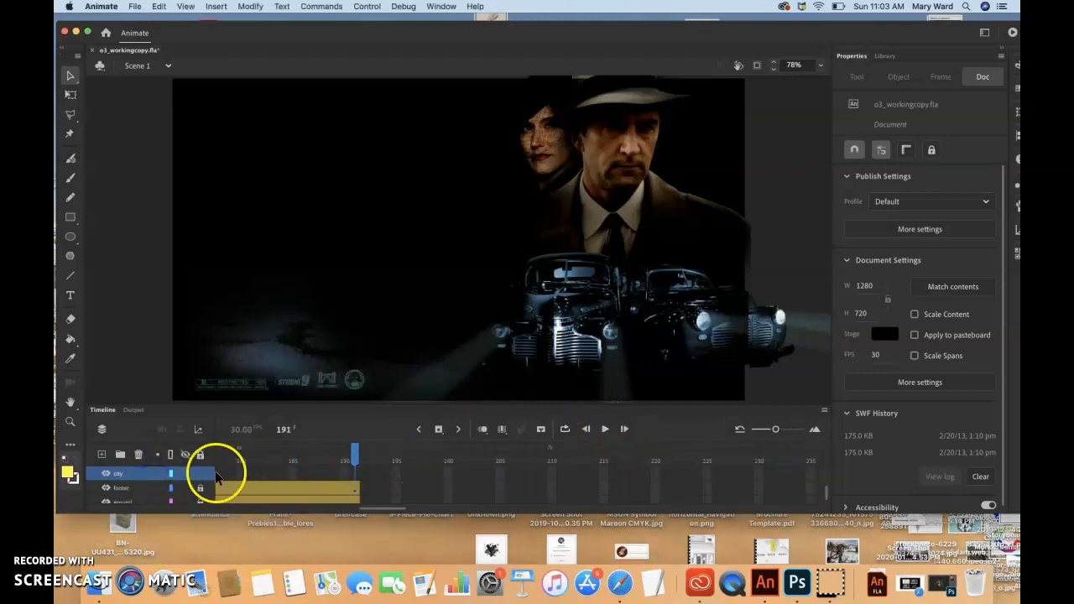
left_click(209, 474)
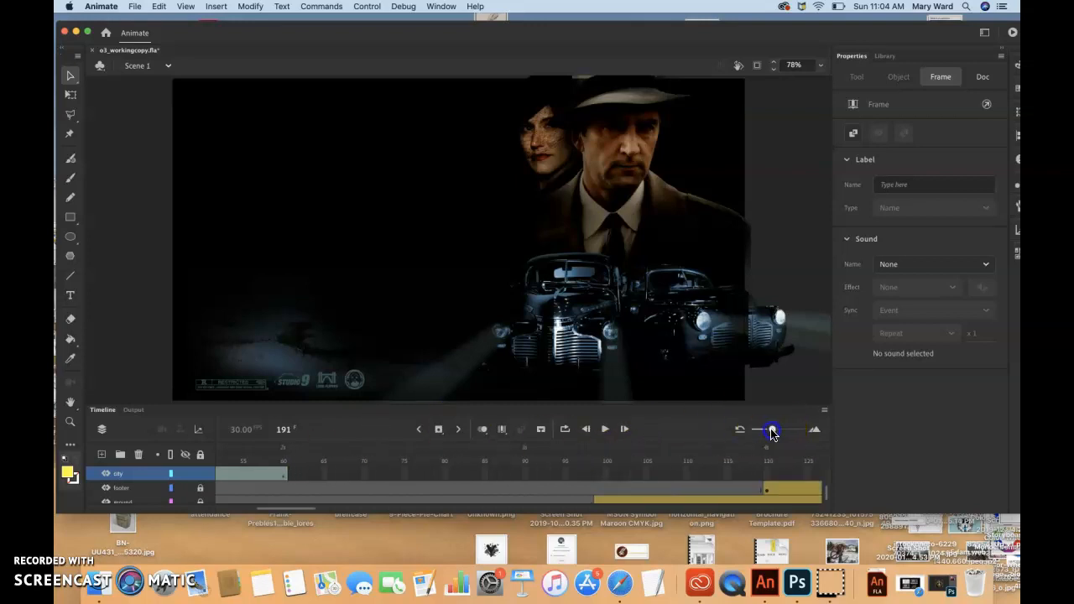
left_click_drag(772, 430, 762, 430)
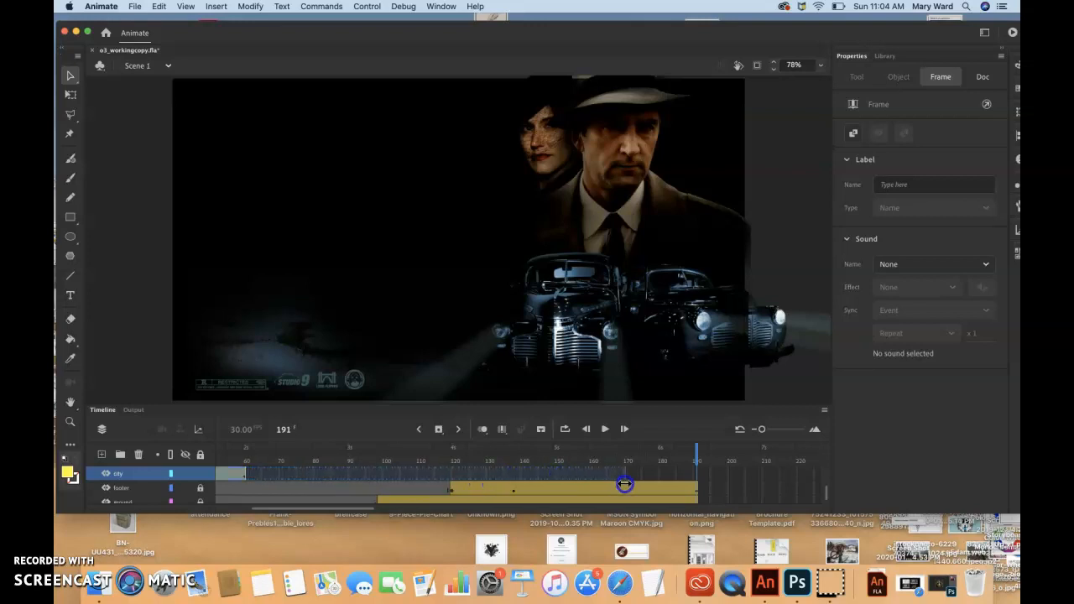
left_click_drag(625, 485, 697, 485)
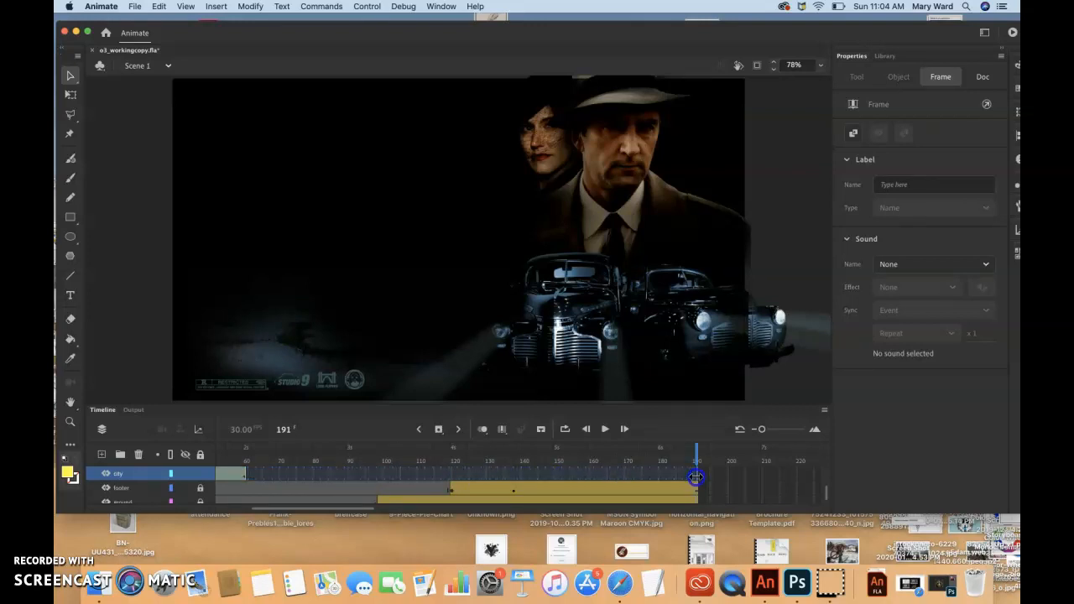
left_click_drag(694, 461, 445, 461)
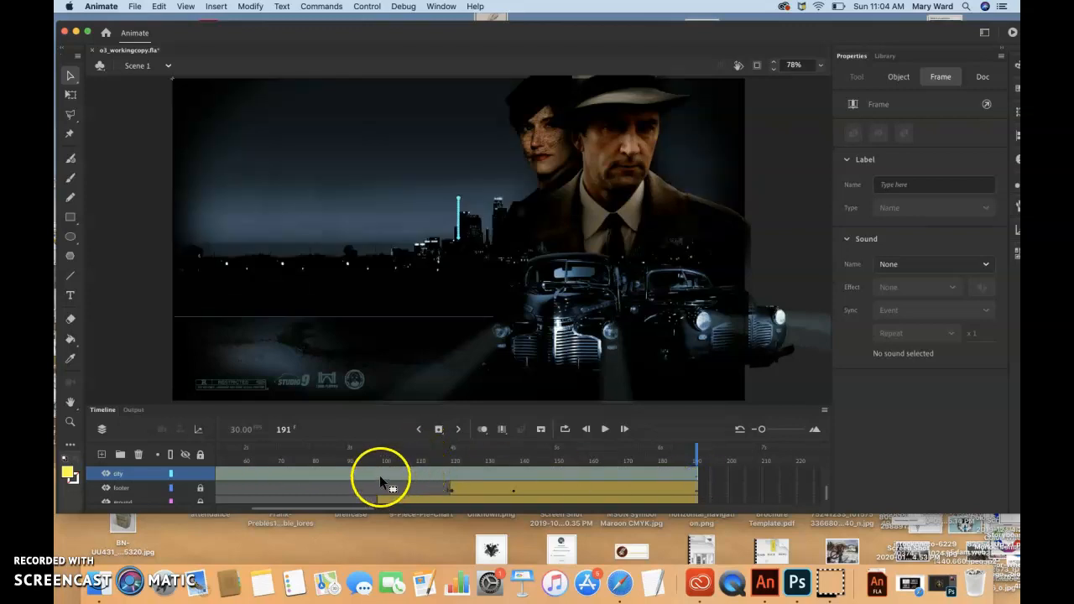
left_click(697, 463)
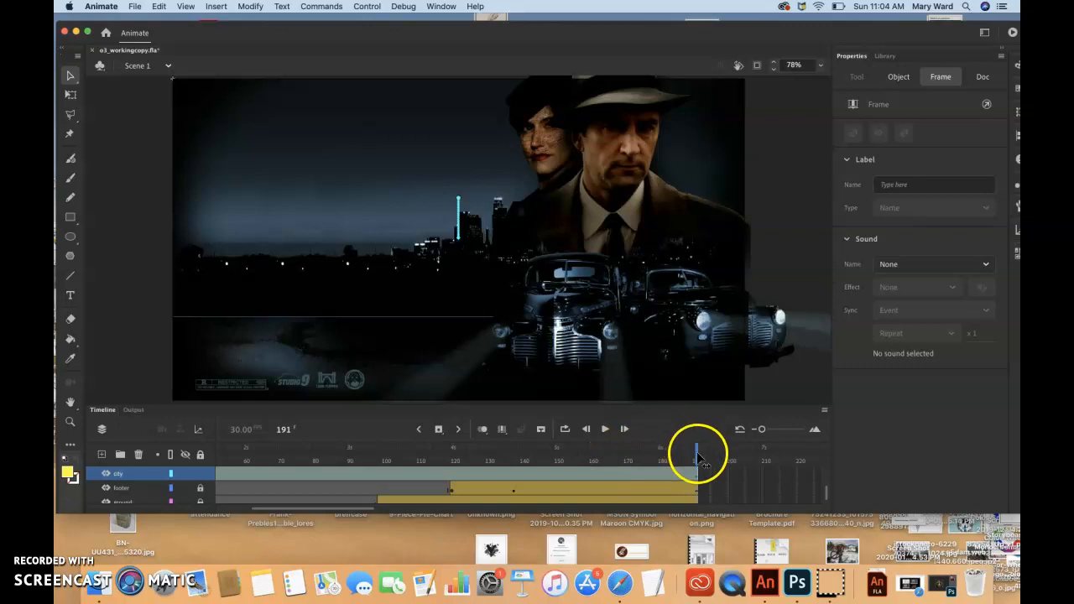
left_click_drag(696, 449, 376, 449)
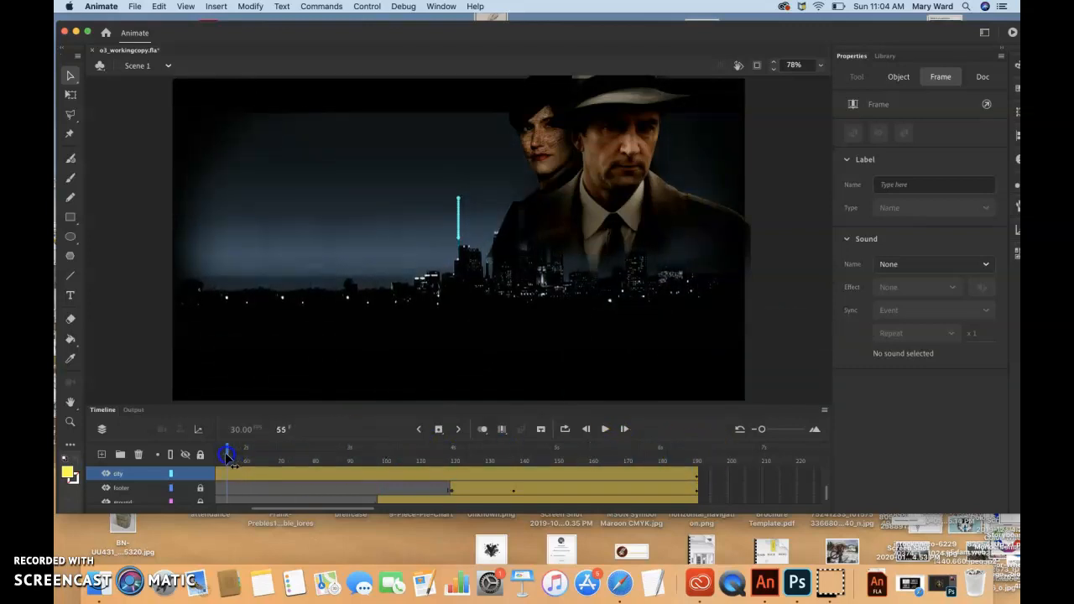
left_click_drag(228, 453, 250, 453)
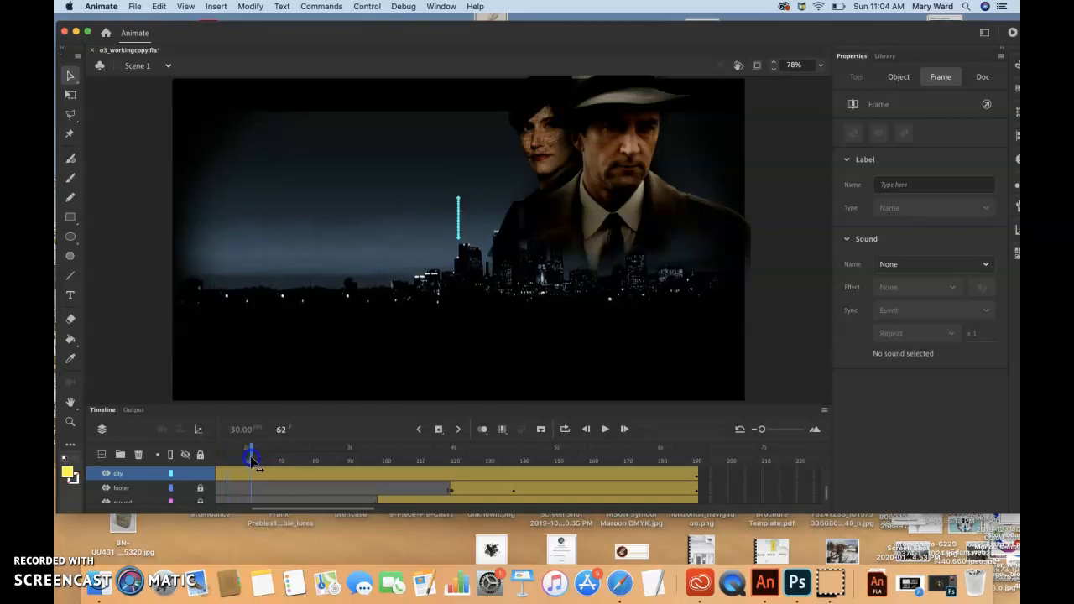
left_click(983, 76)
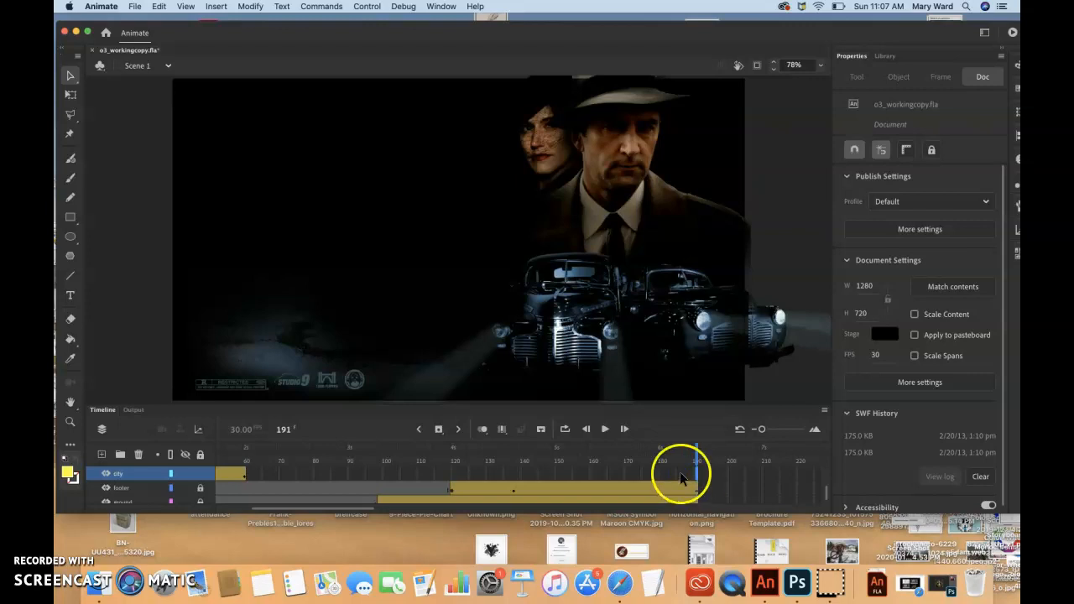
mouse_move(236, 11)
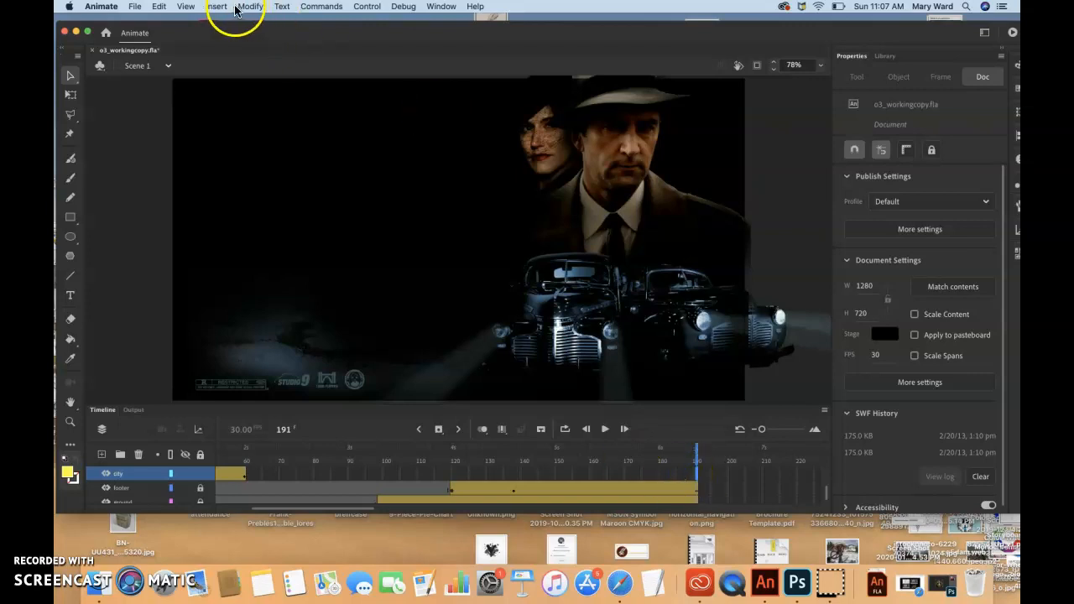
Insert a keyframe at frame 191 on the city layer and preview frames 108 and 174.
left_click(216, 6)
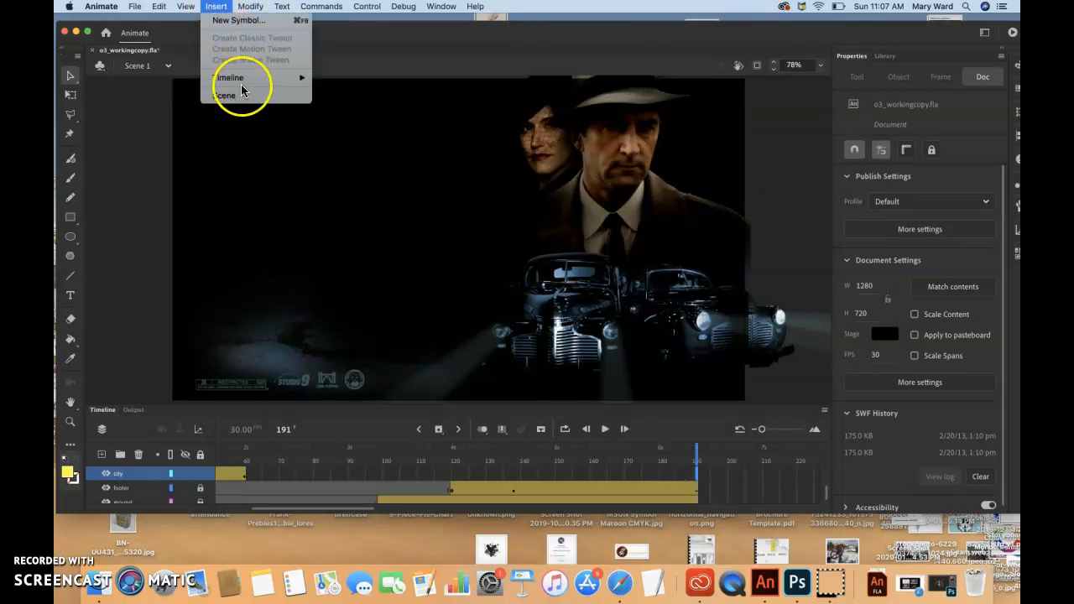
mouse_move(342, 117)
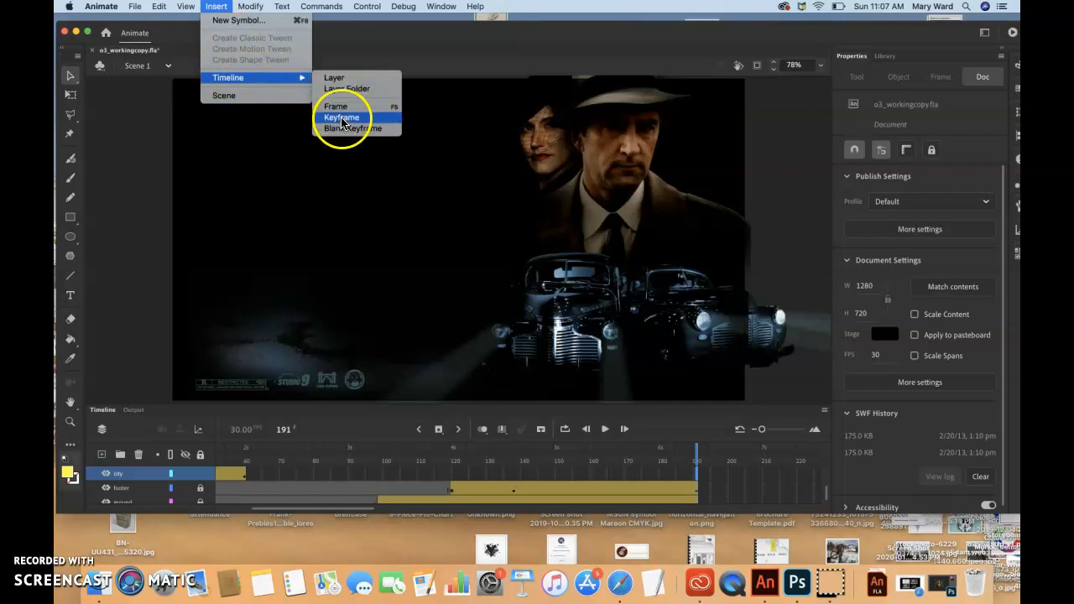
left_click(342, 117)
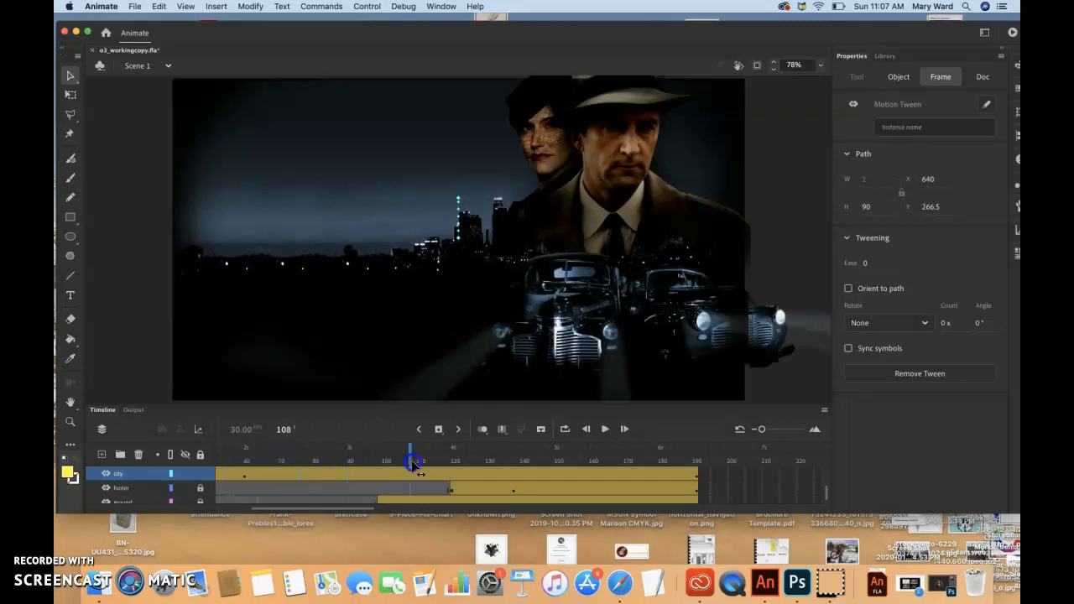
left_click_drag(412, 453, 641, 453)
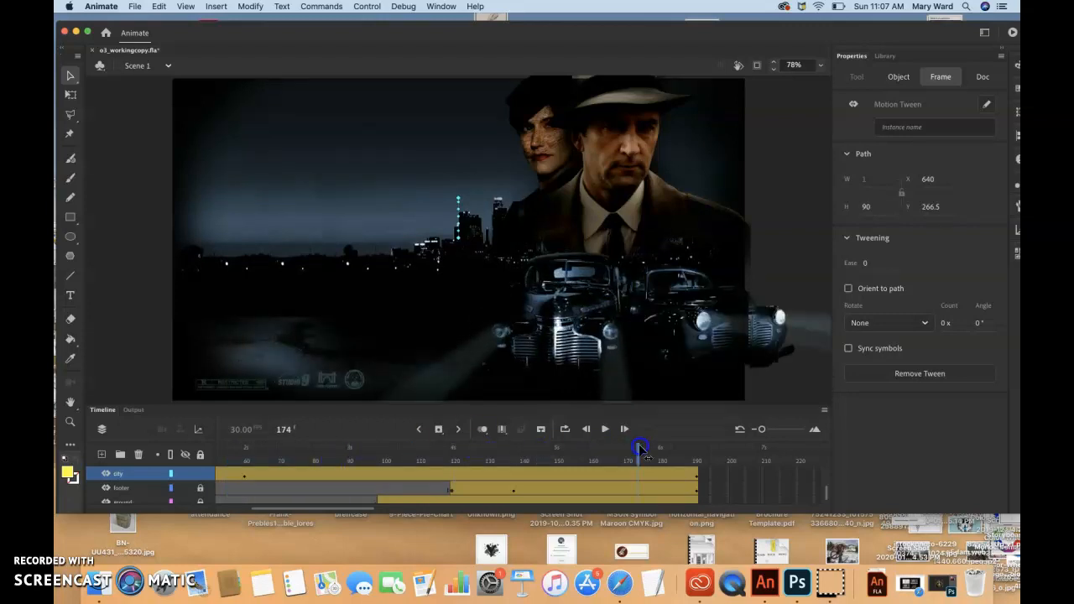
left_click(983, 77)
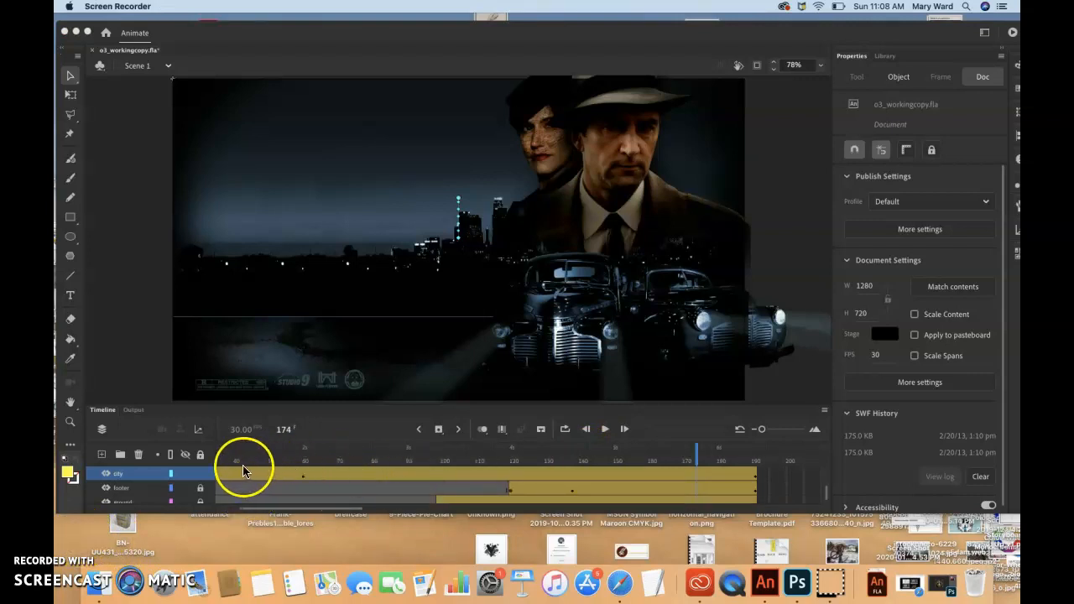
left_click(304, 475)
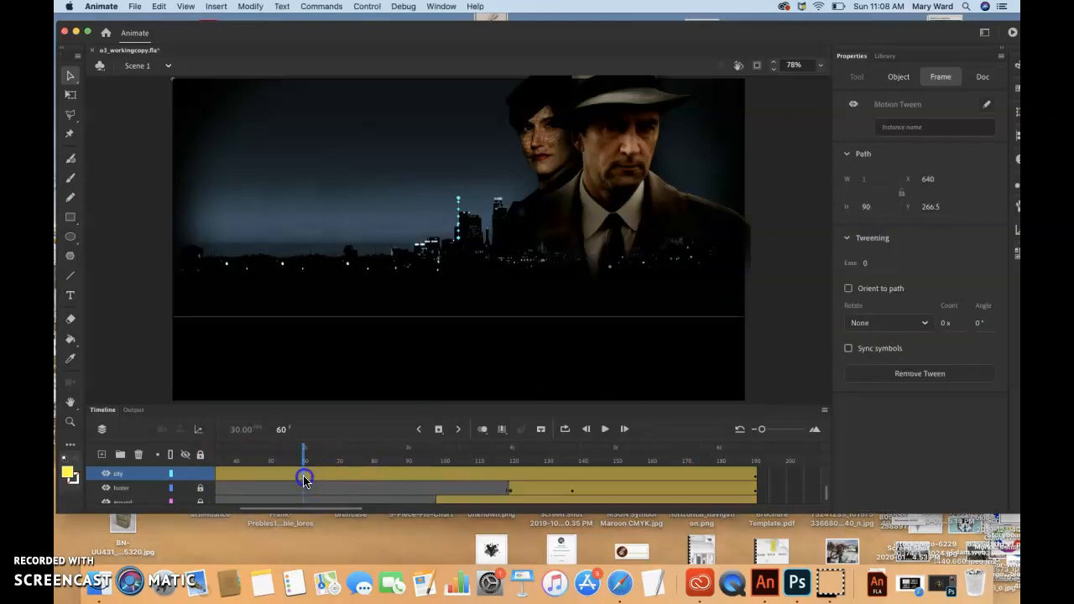
left_click_drag(304, 479, 267, 478)
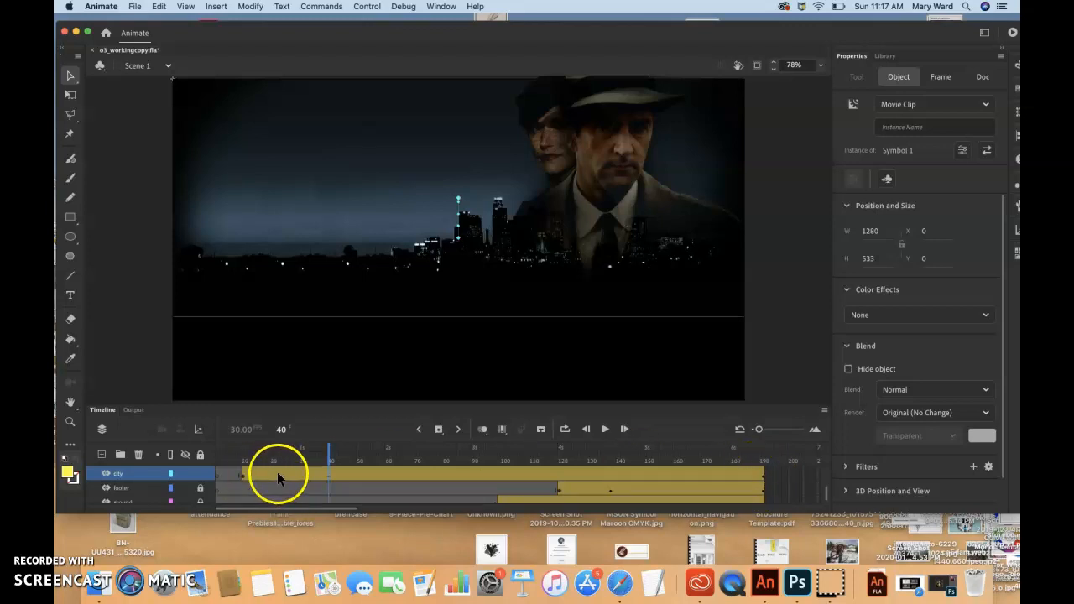
mouse_move(634, 484)
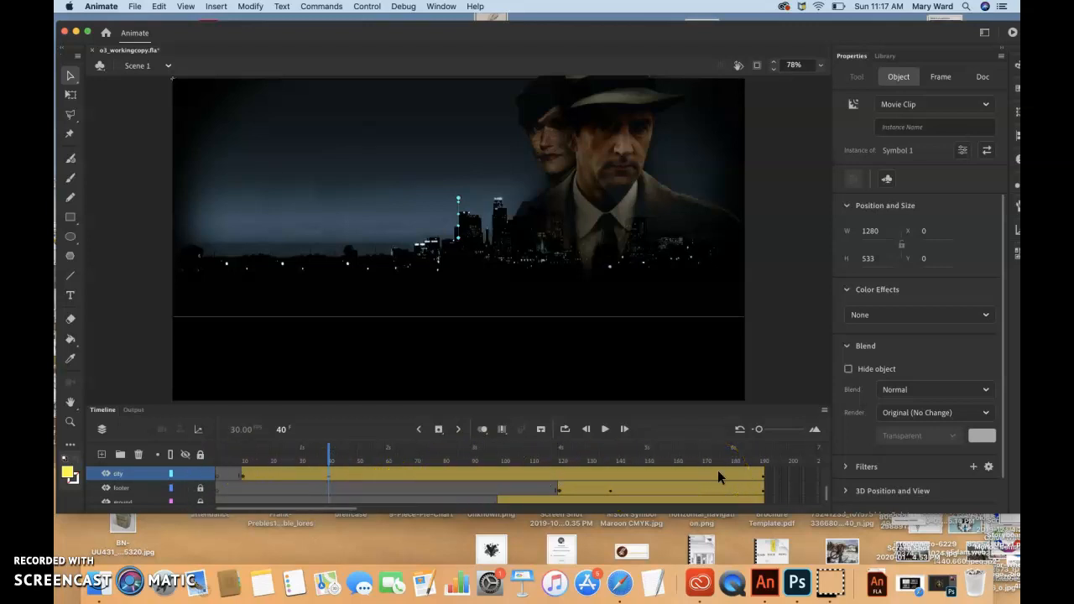
Select frame 10 on the city layer in the timeline.
left_click(135, 474)
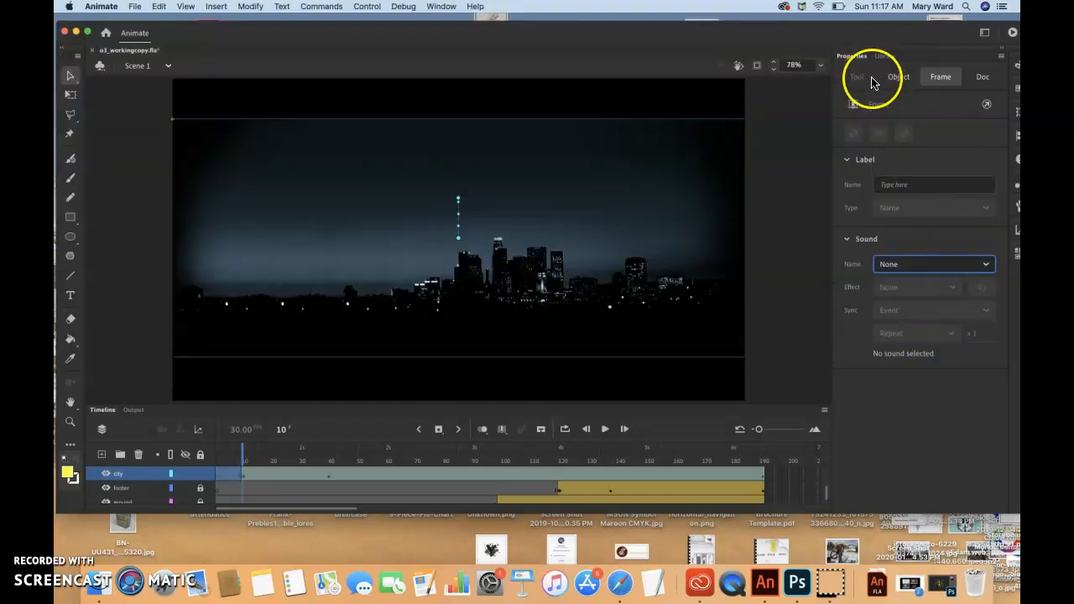
Set the city skyline's Alpha color effect to 0% at frame 10, then check frame 9.
left_click(898, 77)
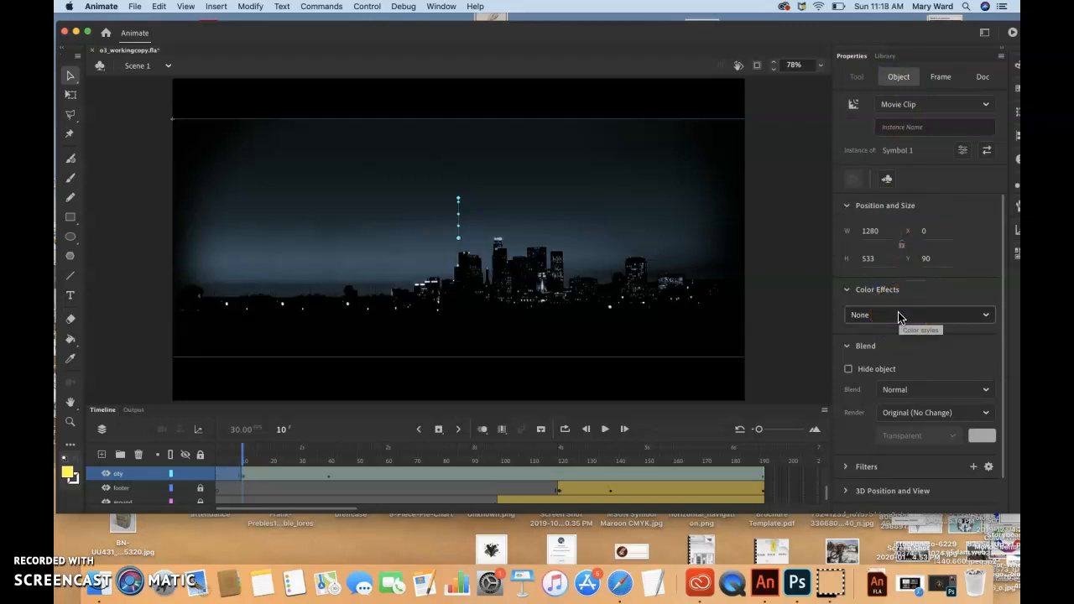
left_click(919, 314)
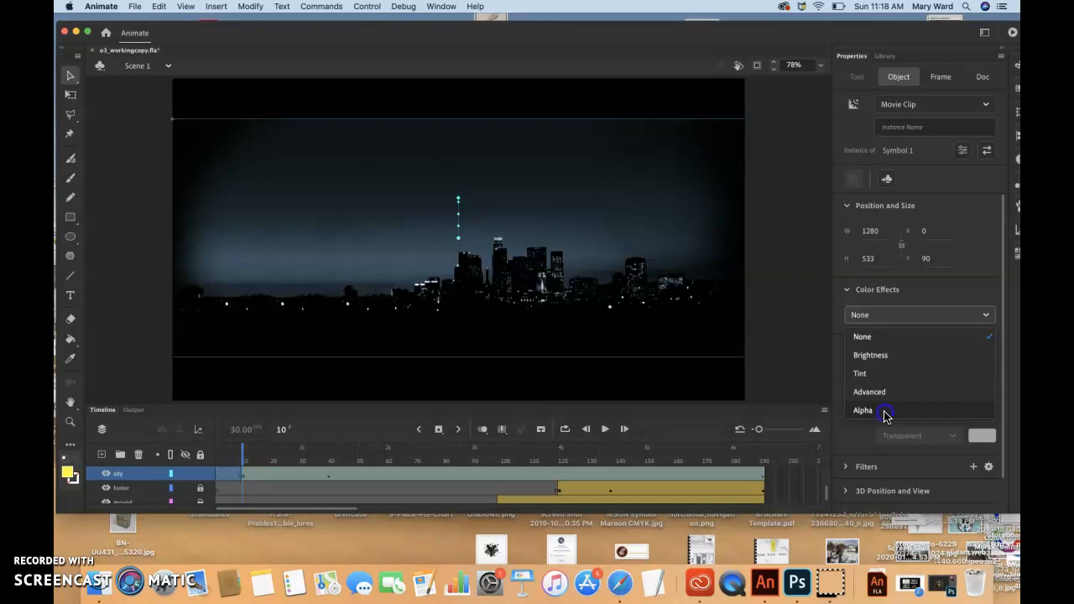
left_click(863, 410)
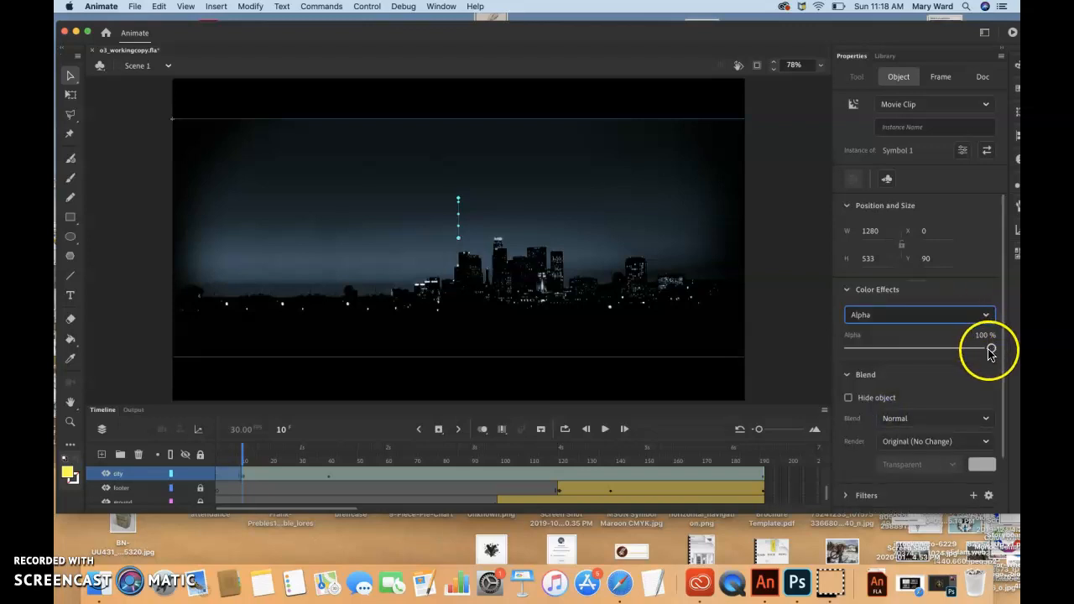
left_click_drag(990, 348, 849, 349)
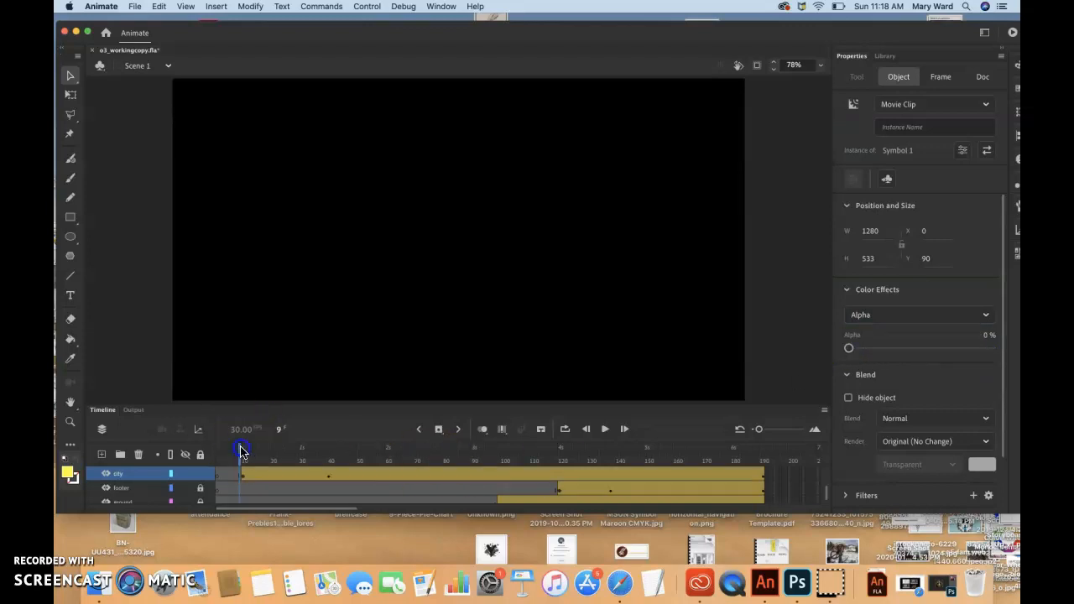
left_click_drag(242, 453, 533, 453)
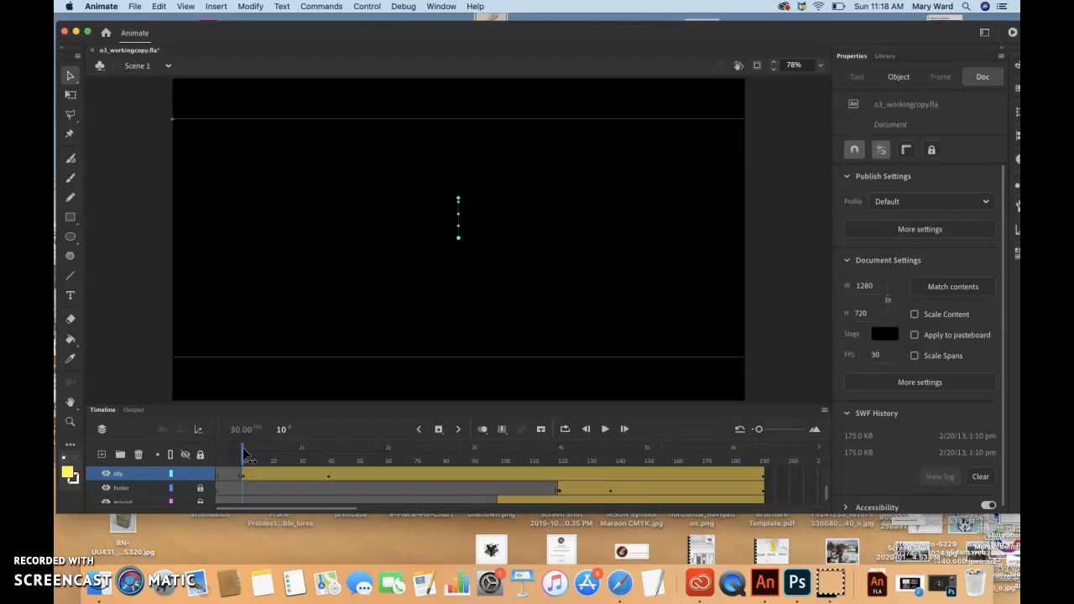
left_click_drag(244, 461, 413, 461)
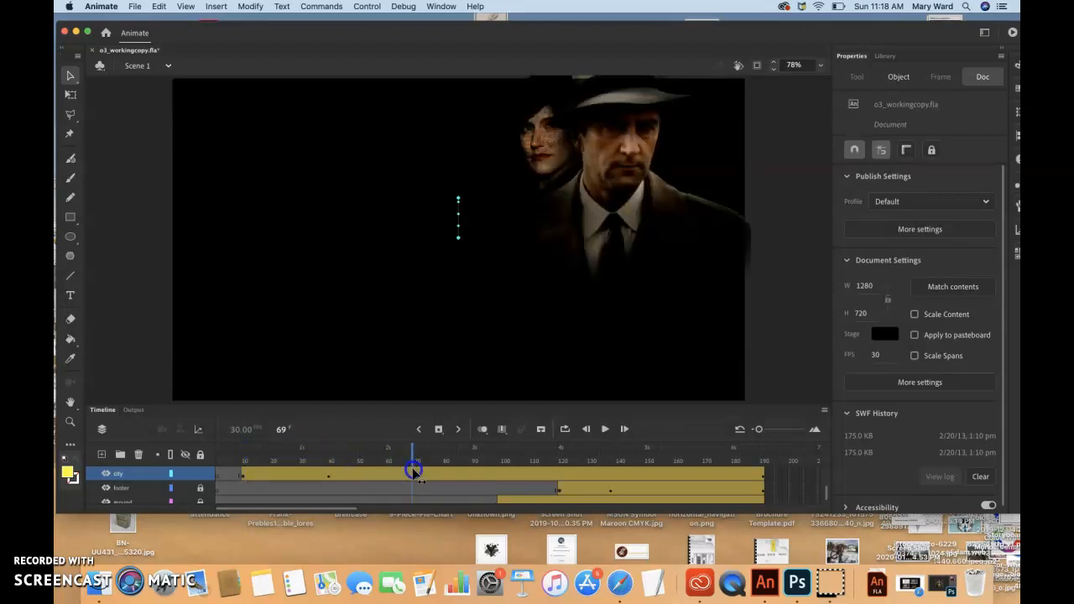
left_click_drag(413, 453, 371, 453)
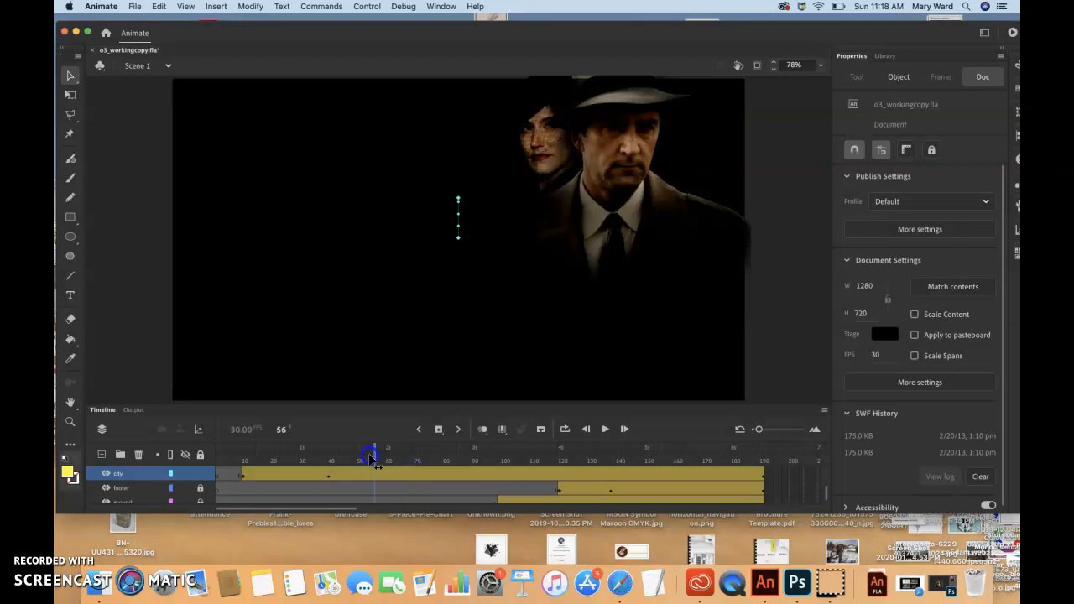
left_click_drag(373, 453, 329, 453)
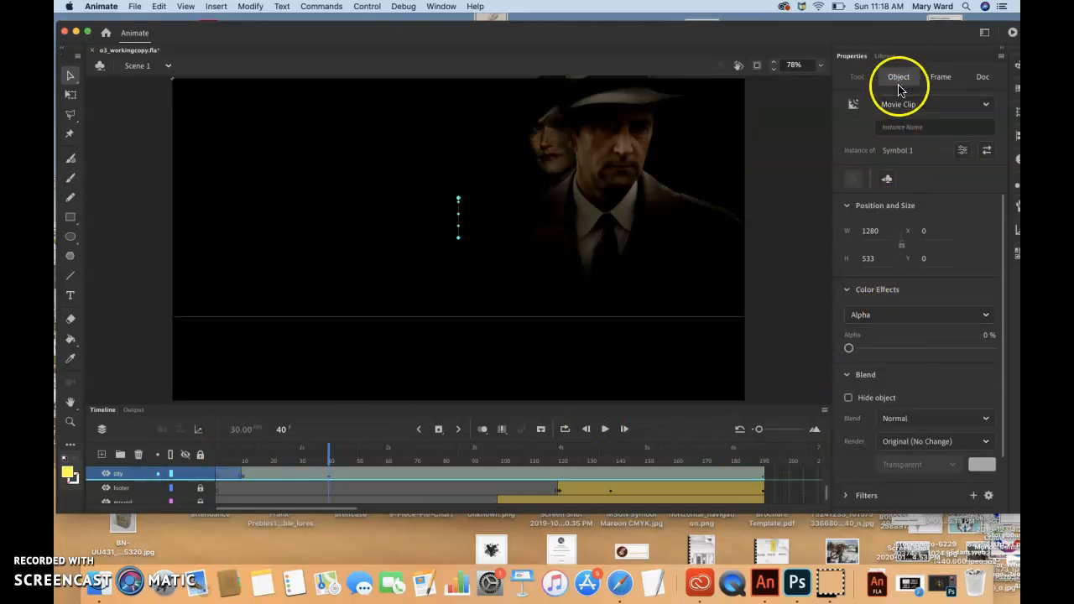
Confirm the Alpha effect and raise the skyline's alpha to 100% at frame 40.
left_click(918, 315)
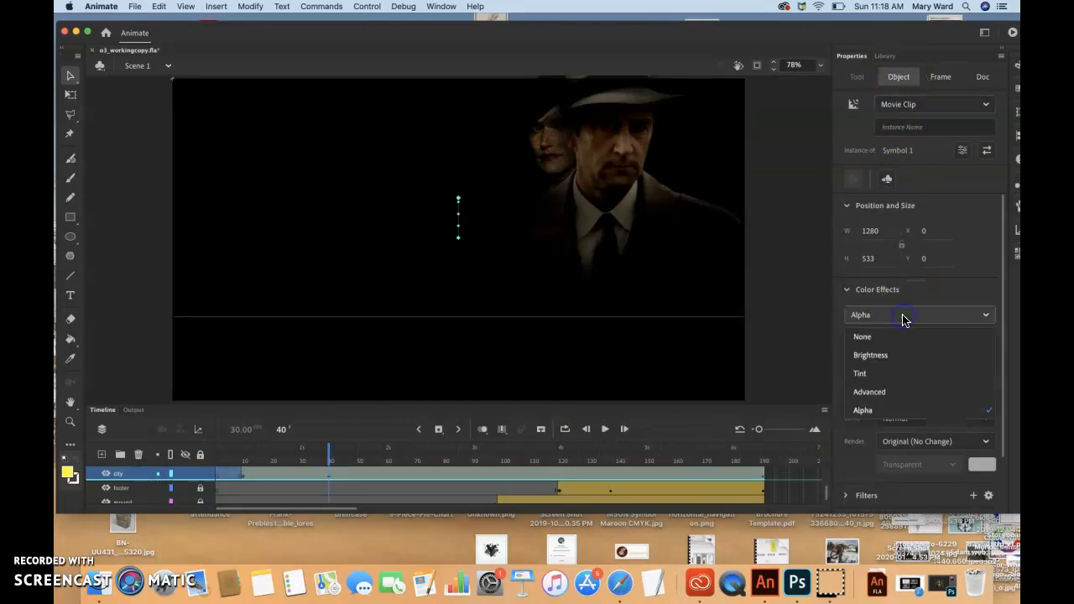
left_click(863, 410)
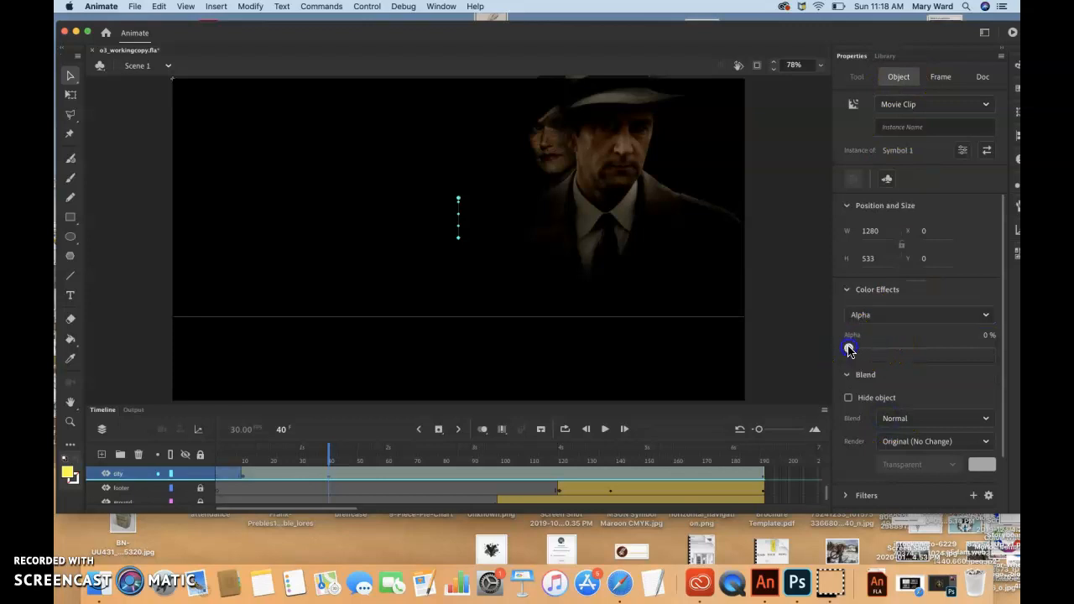
left_click_drag(850, 348, 991, 348)
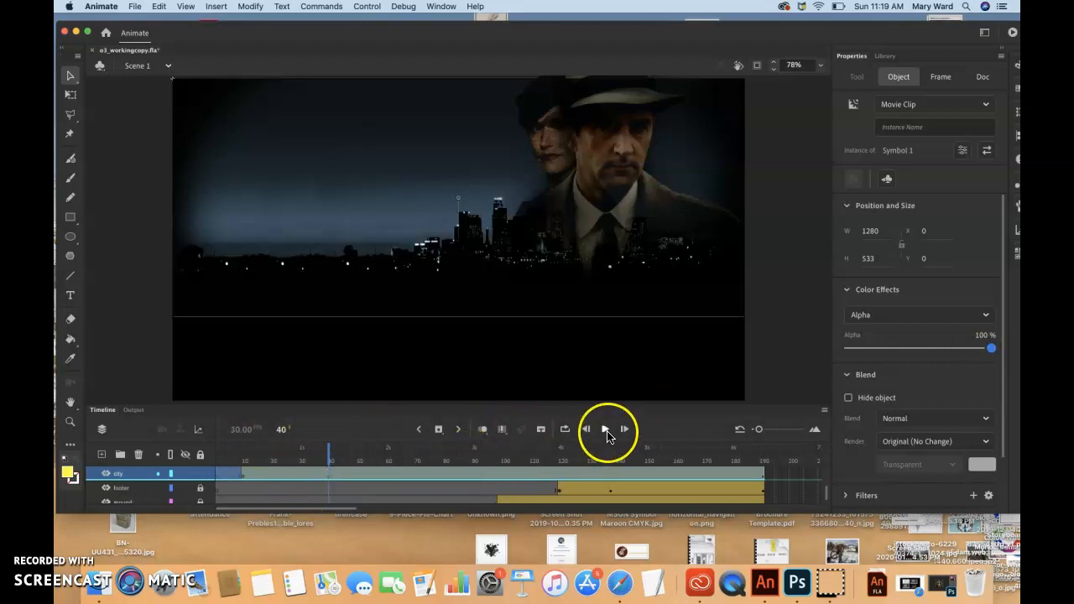
mouse_move(606, 429)
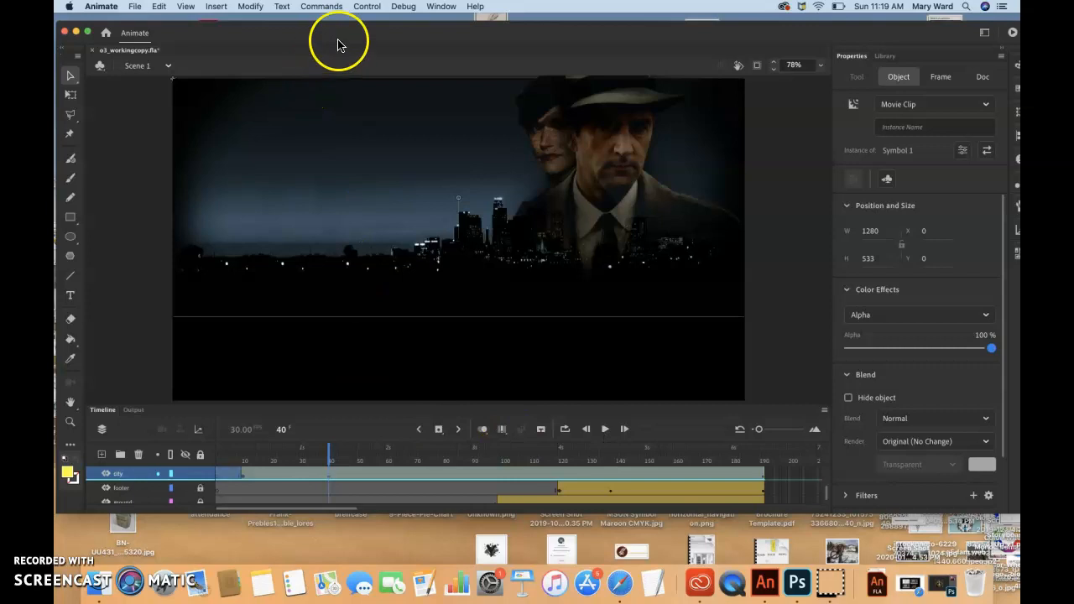
left_click(368, 6)
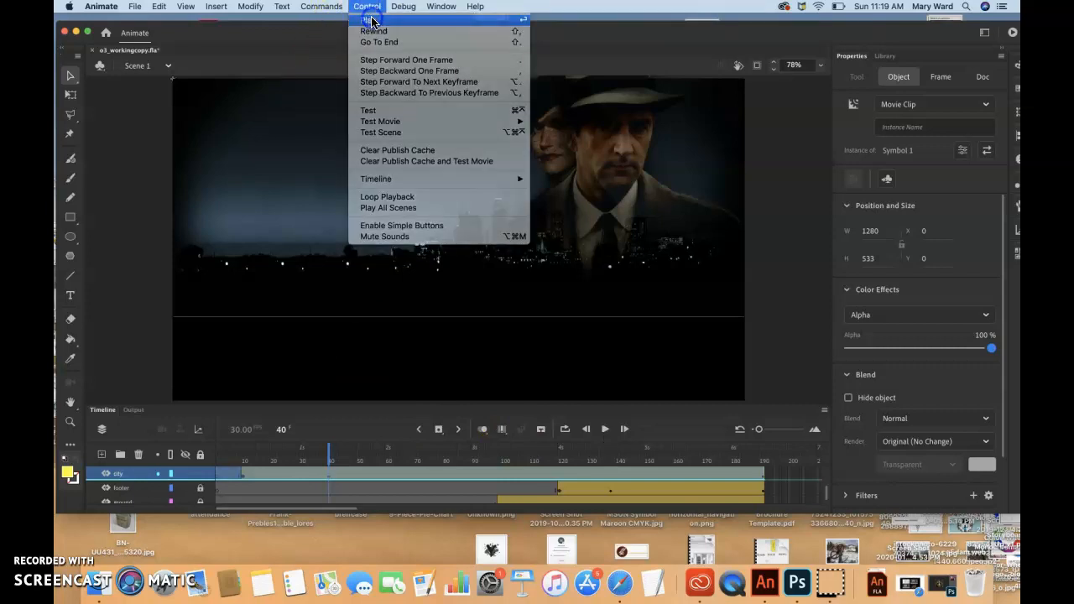
left_click(380, 121)
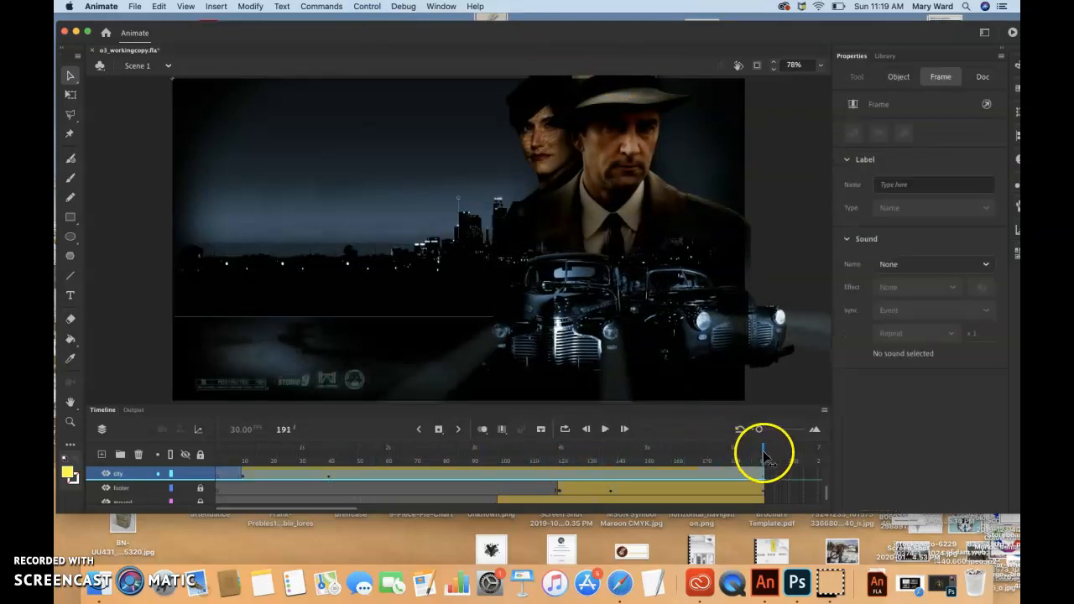
left_click(202, 455)
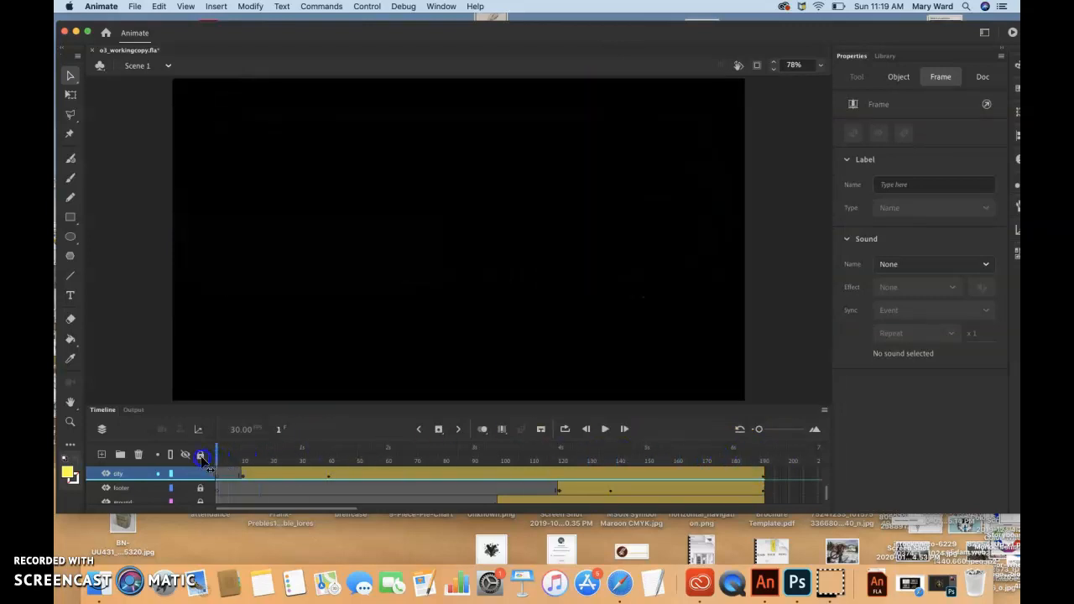
left_click(982, 76)
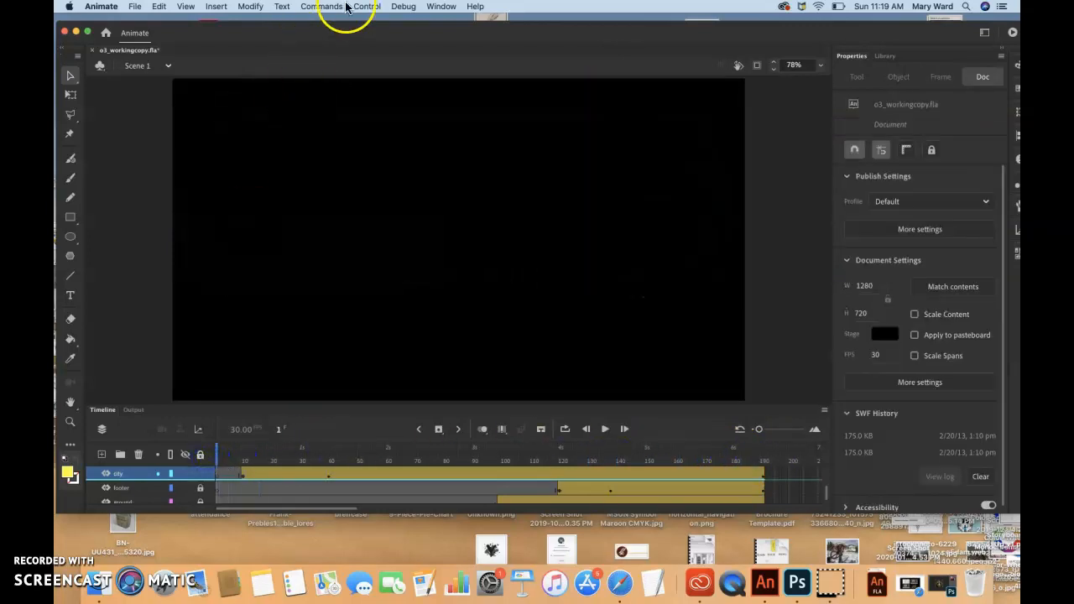
left_click(605, 429)
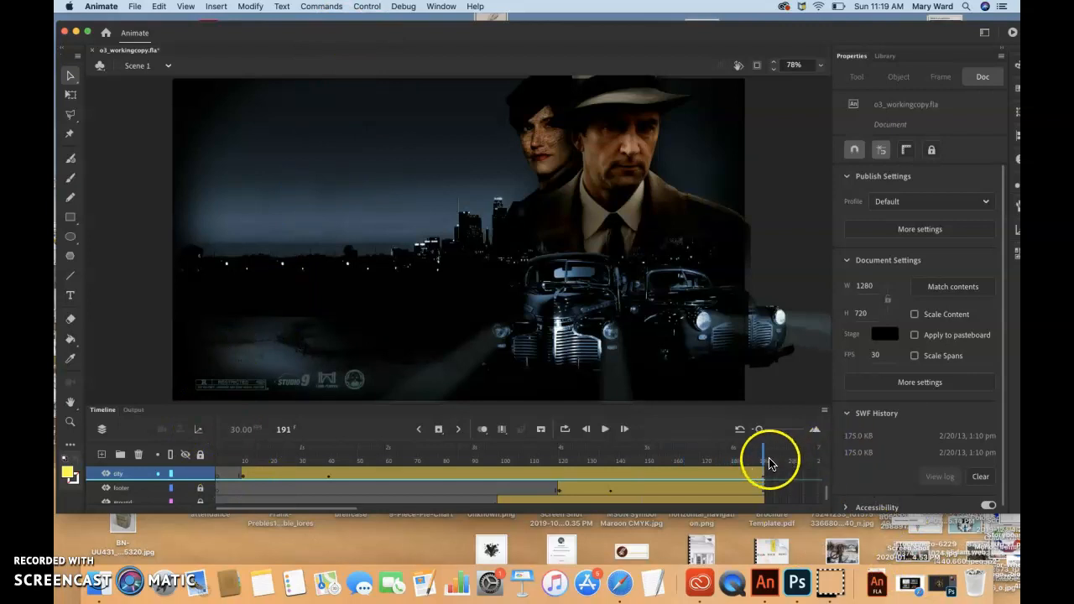
left_click_drag(772, 454, 412, 453)
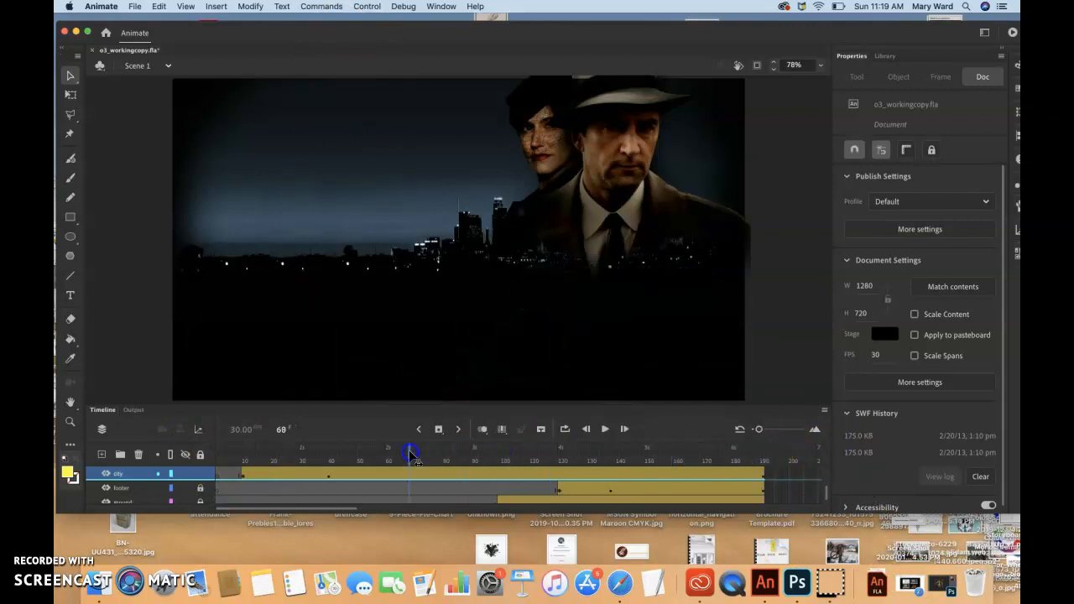
left_click_drag(411, 453, 285, 453)
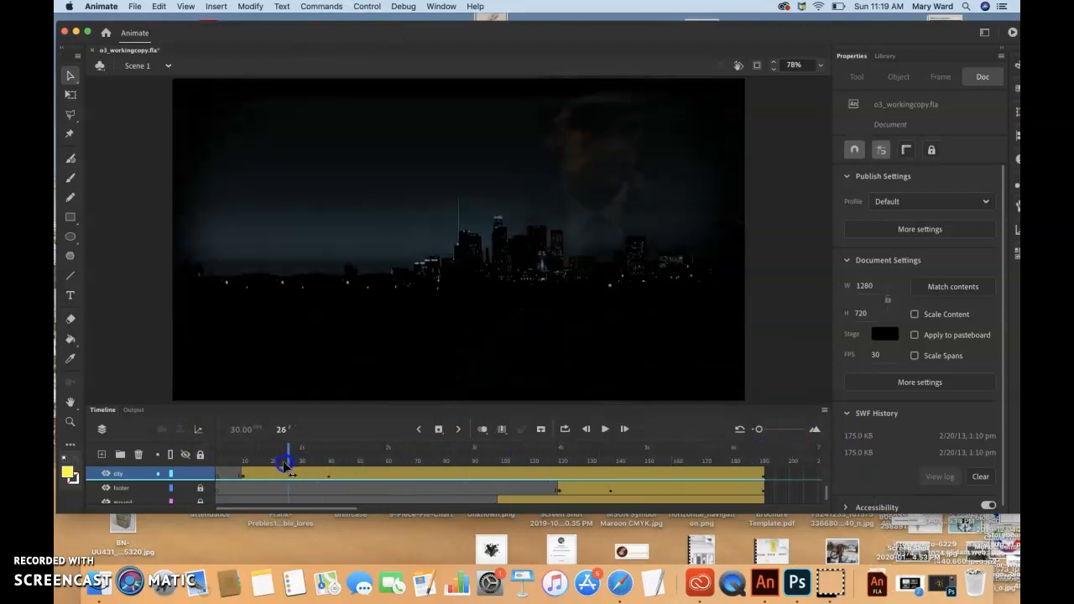
left_click_drag(285, 461, 254, 461)
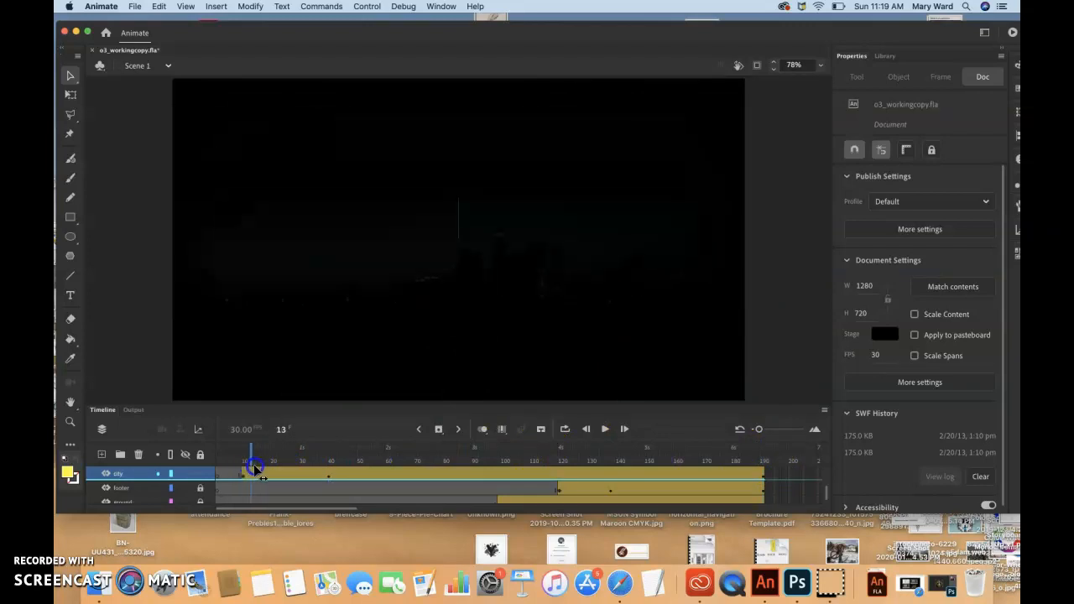
left_click_drag(256, 467, 330, 468)
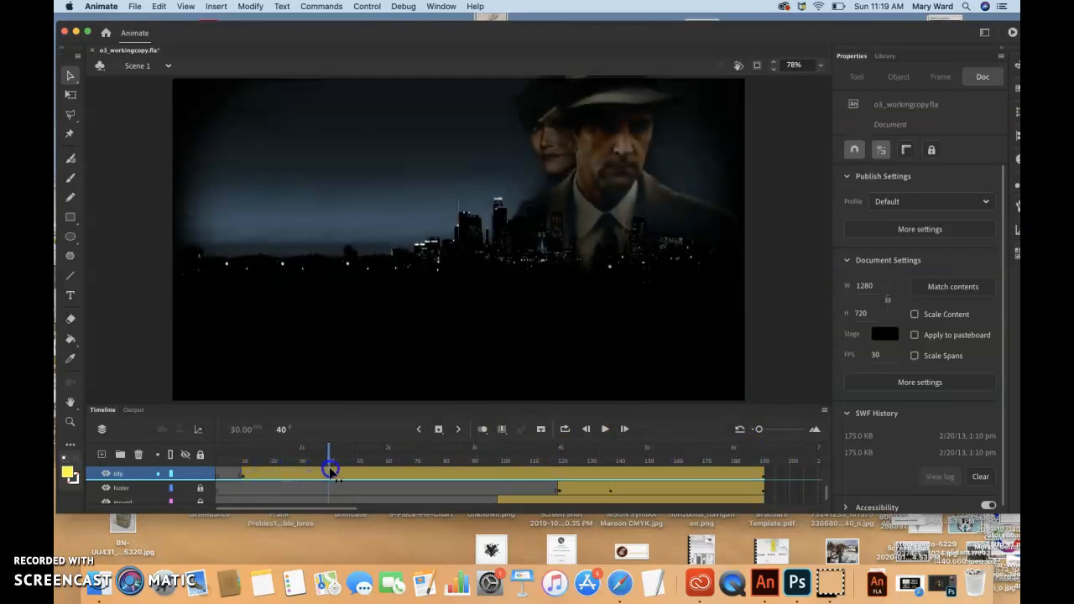
left_click_drag(330, 465, 356, 465)
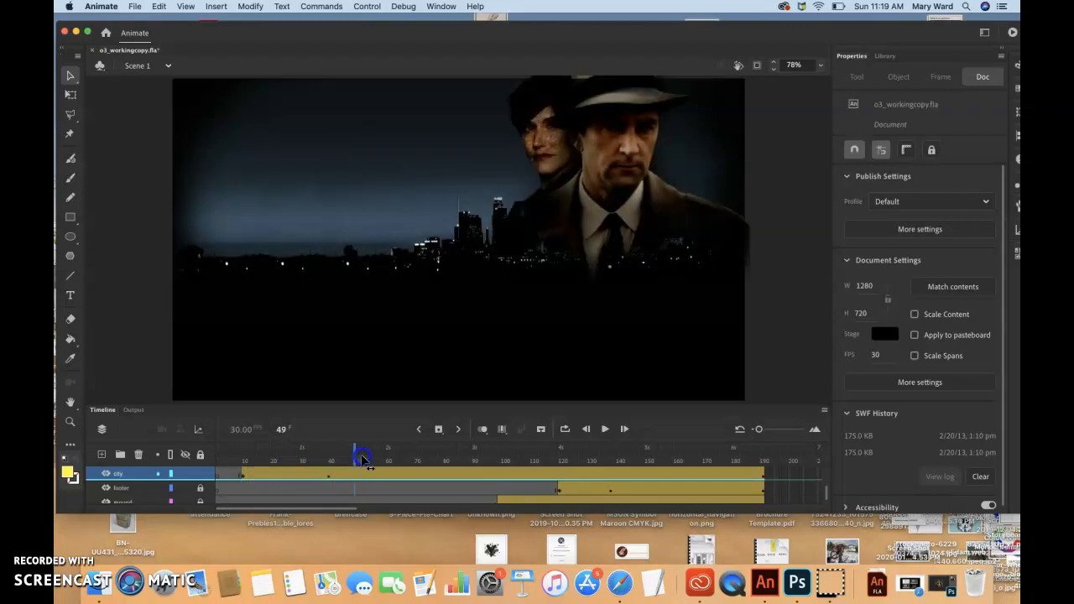
left_click_drag(355, 451, 688, 451)
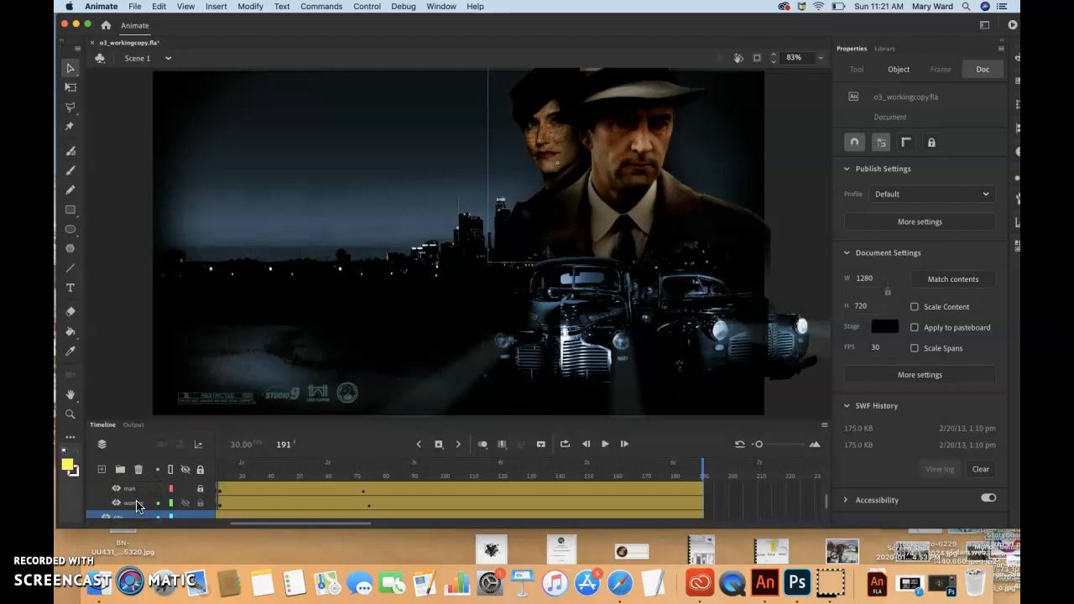
Select the woman layer and move to frame 23.
left_click(139, 504)
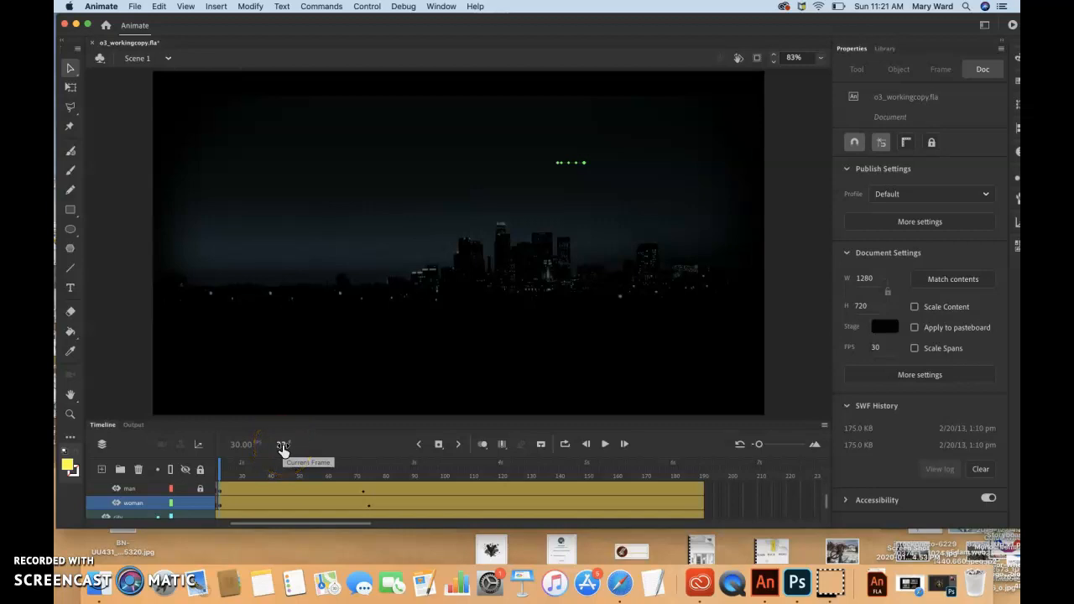
left_click(135, 504)
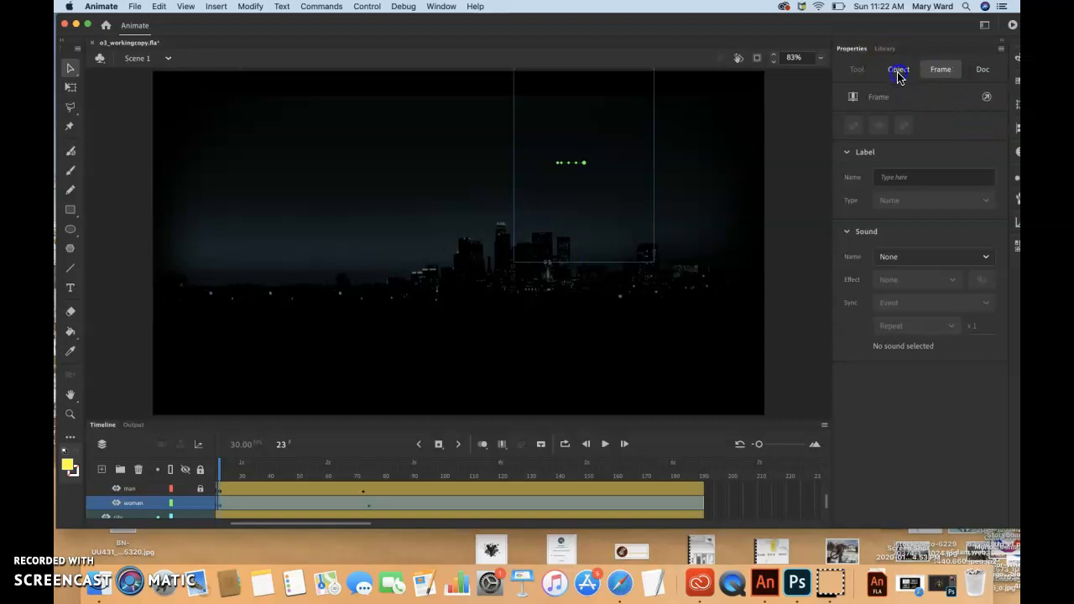
Add a Blur filter to the woman instance with Blur X and Blur Y of 20.
left_click(898, 70)
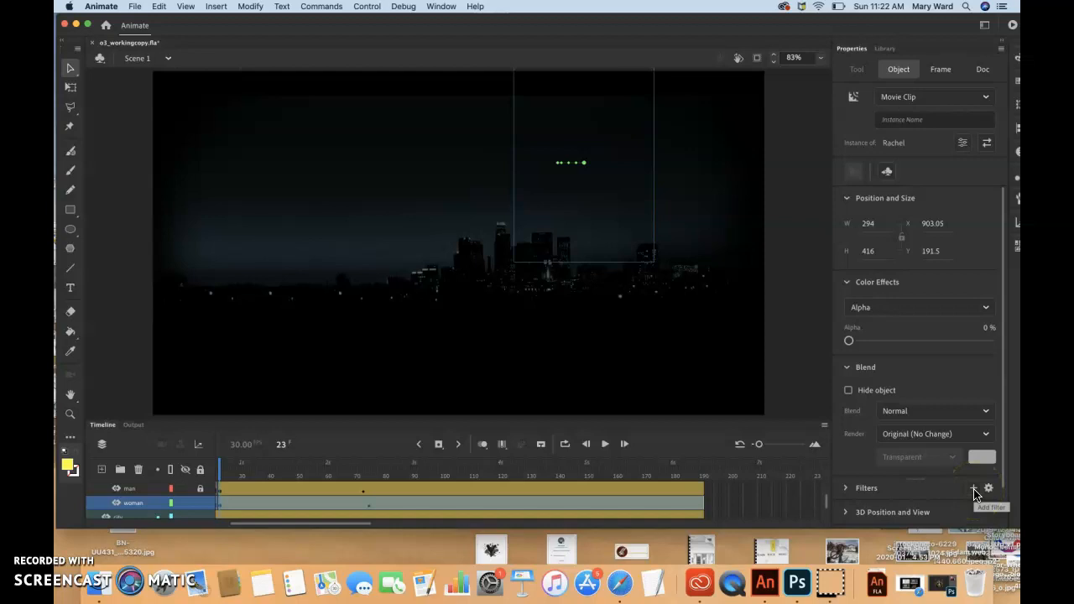
left_click(975, 489)
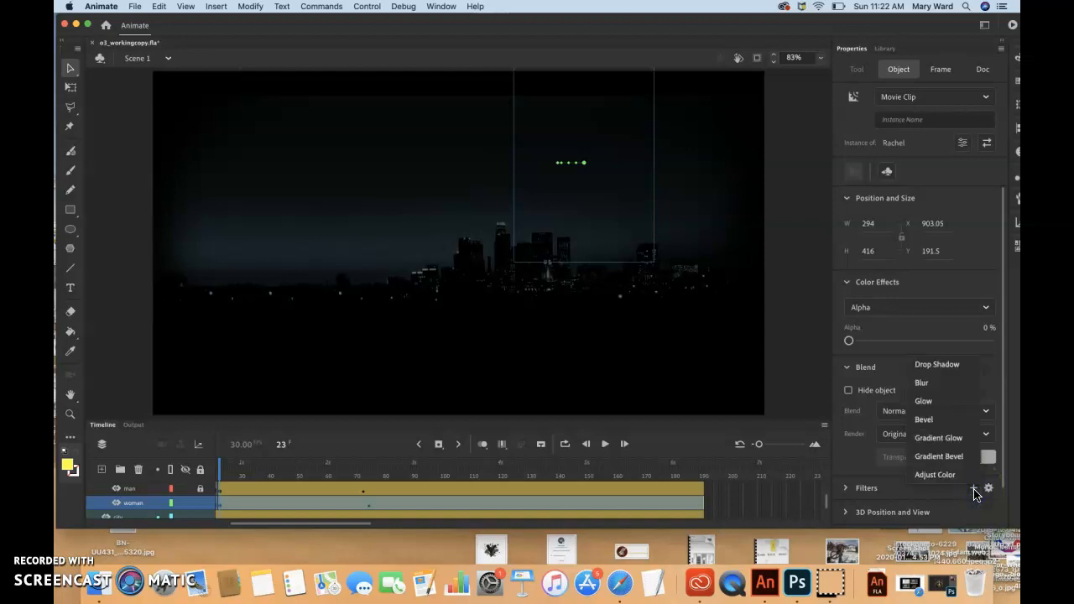
mouse_move(923, 383)
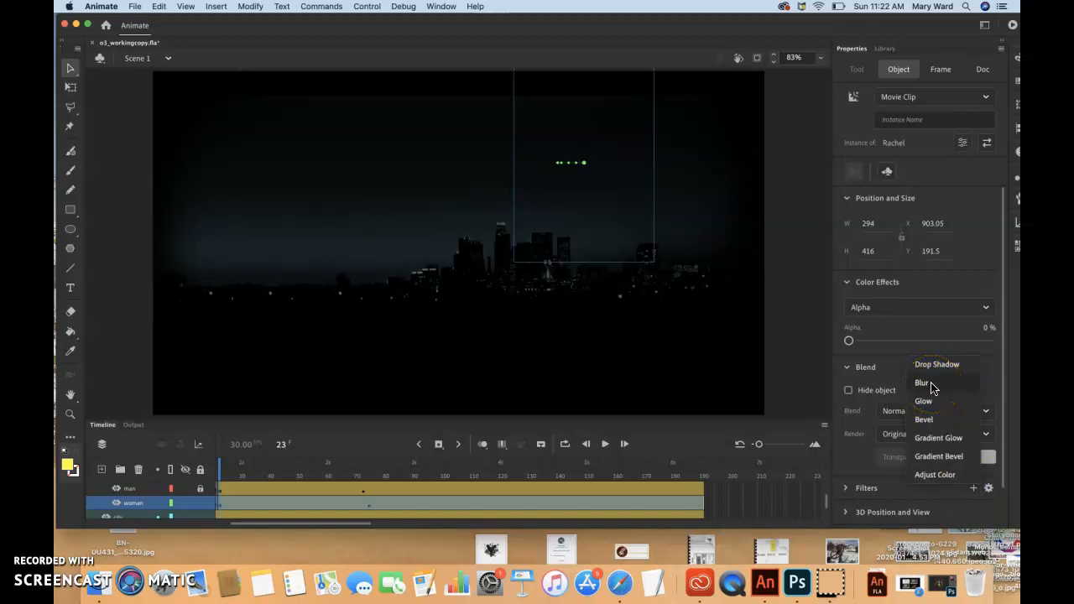
left_click(923, 381)
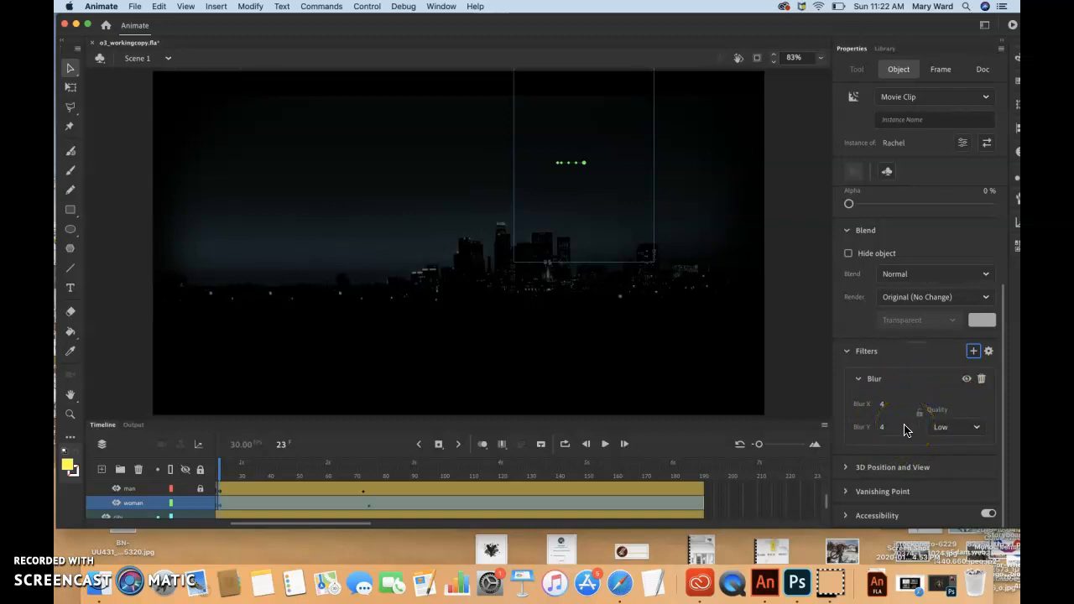
mouse_move(390, 523)
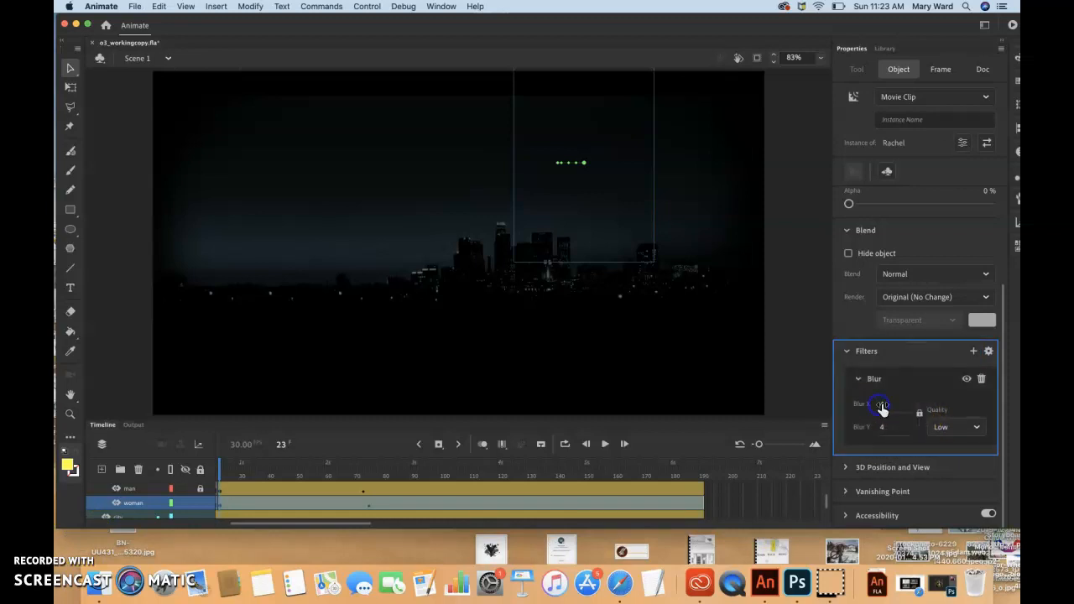
left_click(881, 403)
type("20")
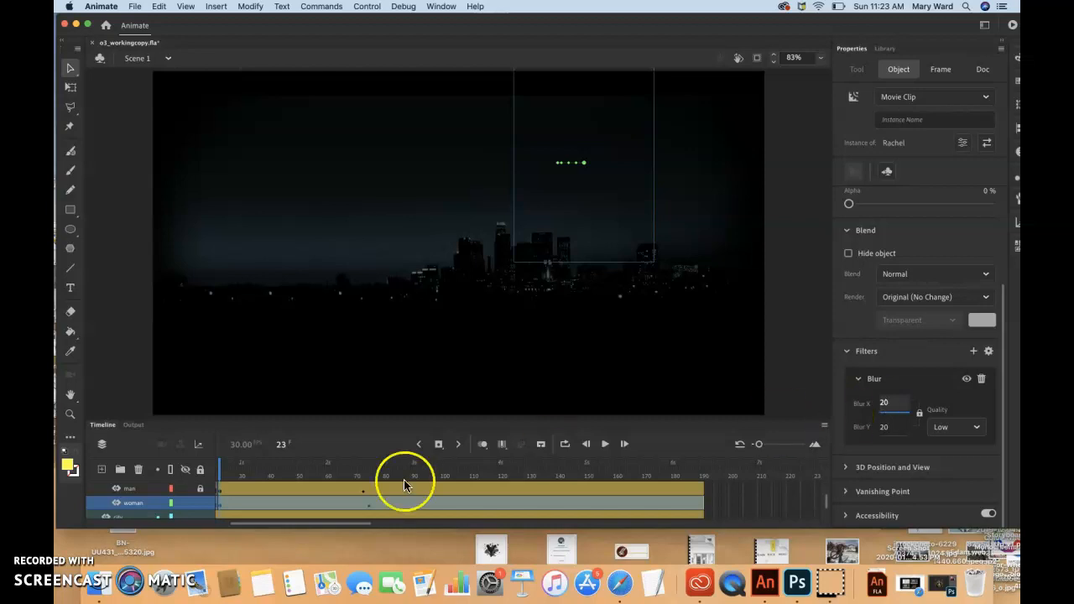
left_click(243, 471)
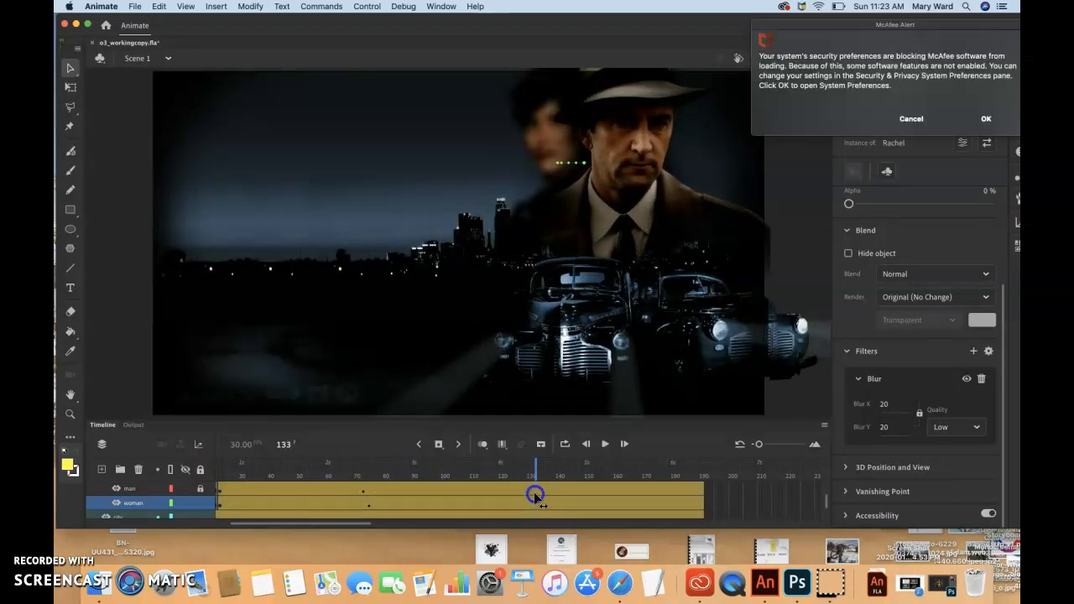
Preview frame 133, cancel the McAfee alert, and go to about frame 140.
left_click_drag(536, 494, 678, 494)
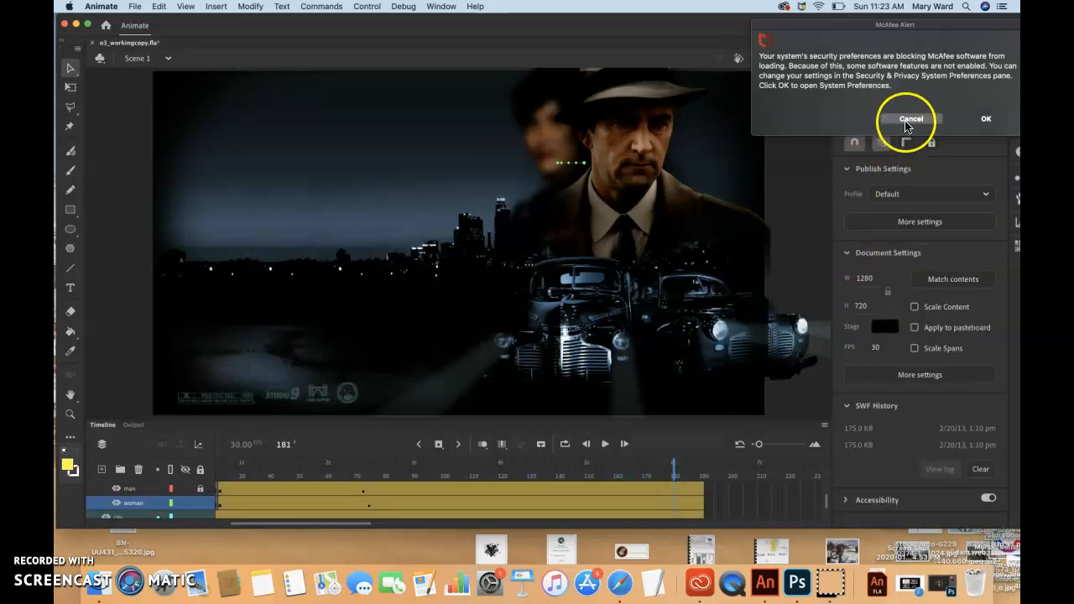
left_click(910, 119)
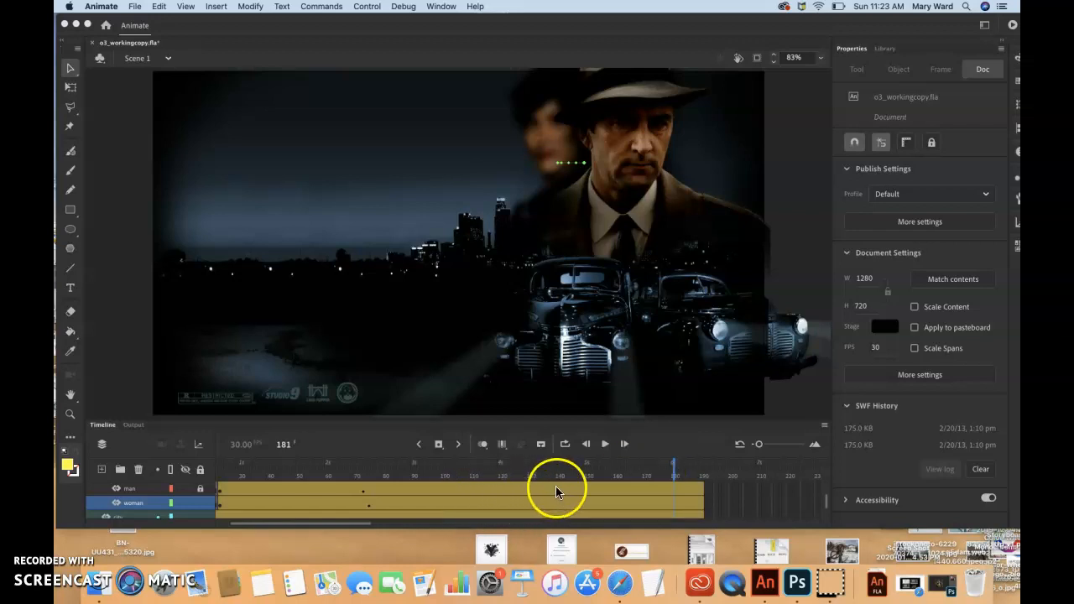
left_click(555, 489)
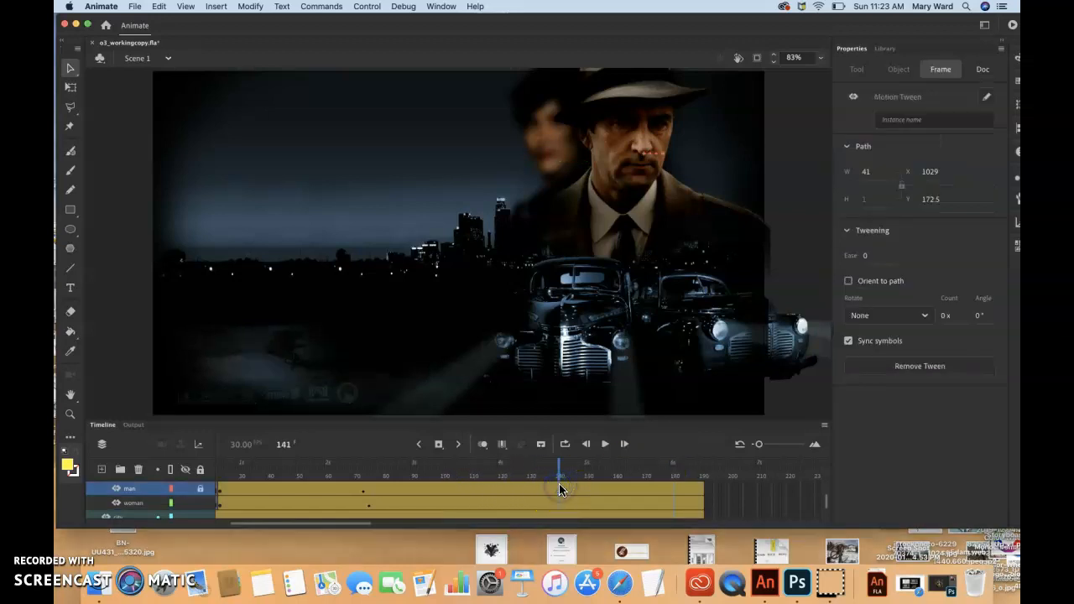
Make frame 140 current and select the woman layer's tween there.
left_click(560, 486)
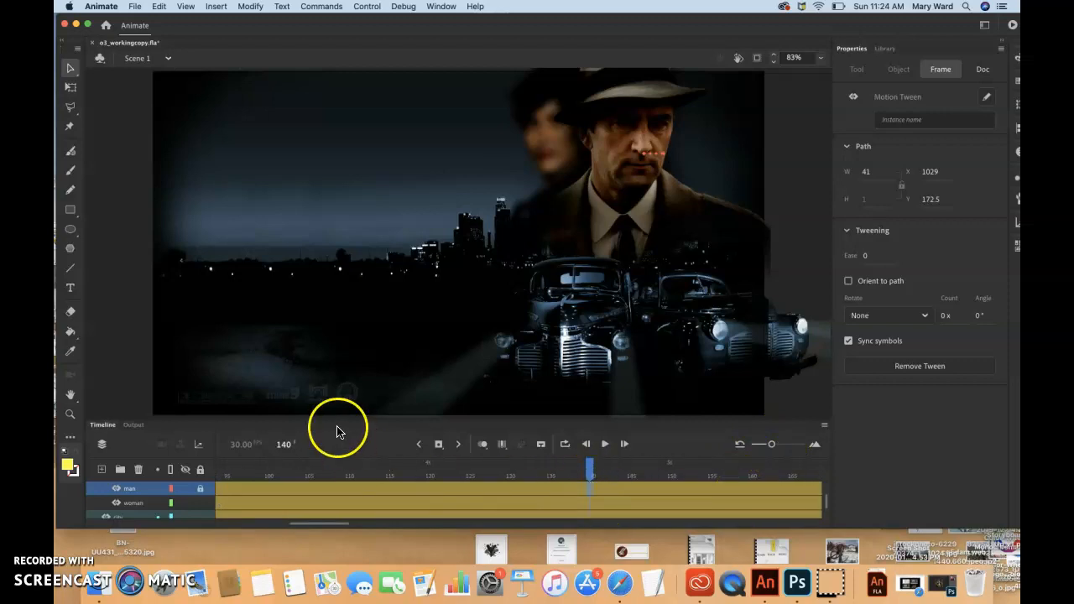
mouse_move(293, 470)
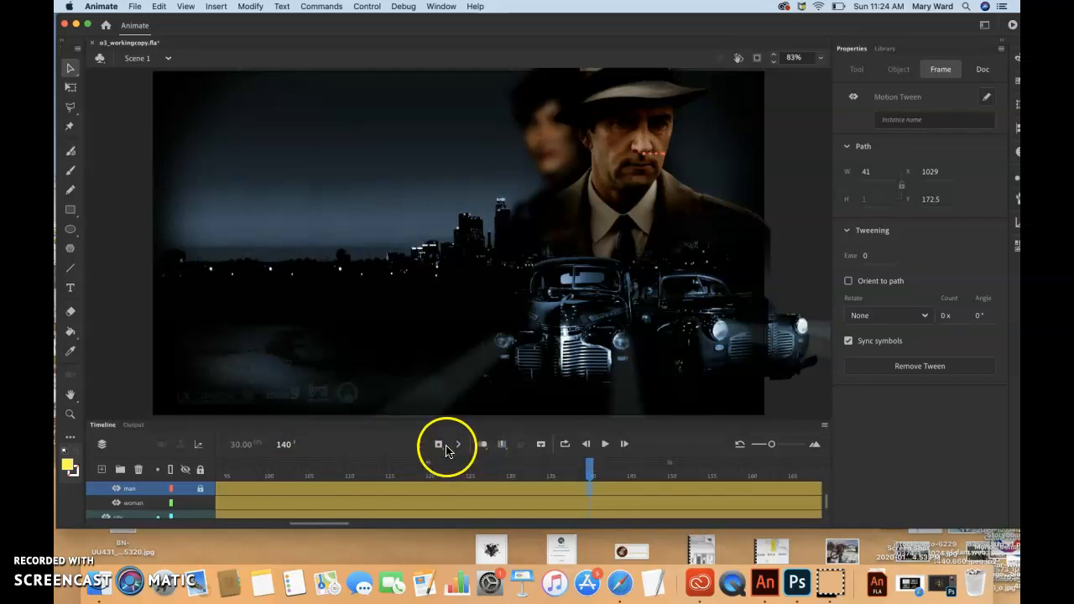
mouse_move(439, 444)
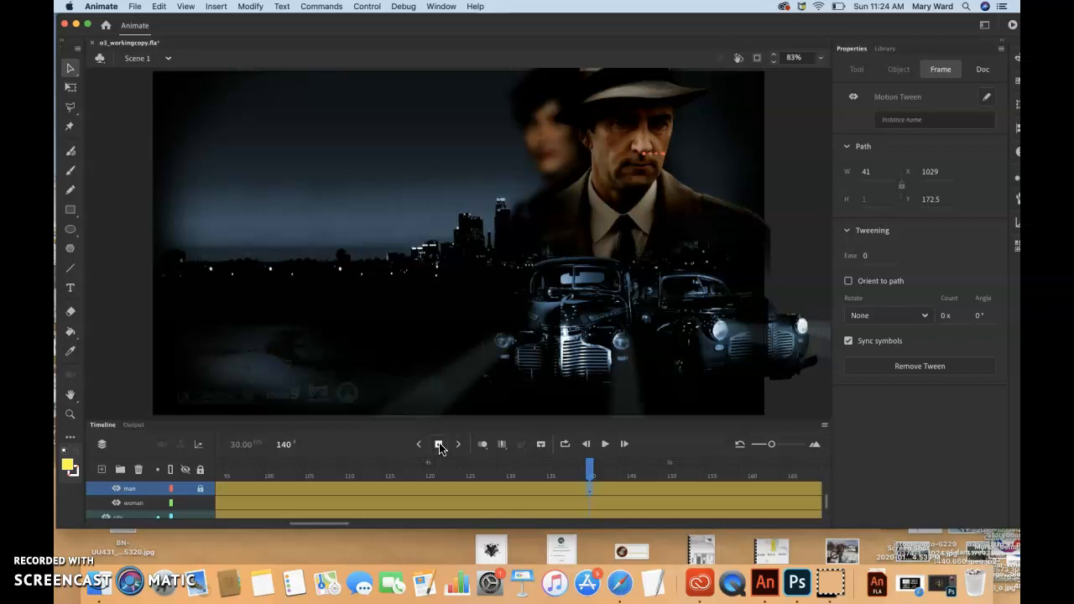
mouse_move(351, 487)
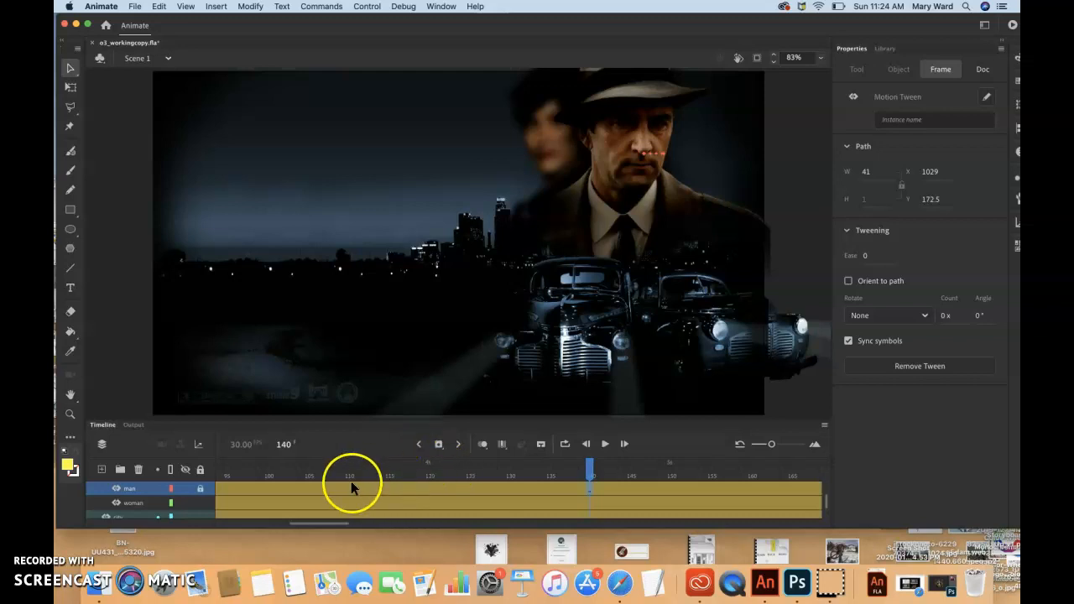
mouse_move(469, 519)
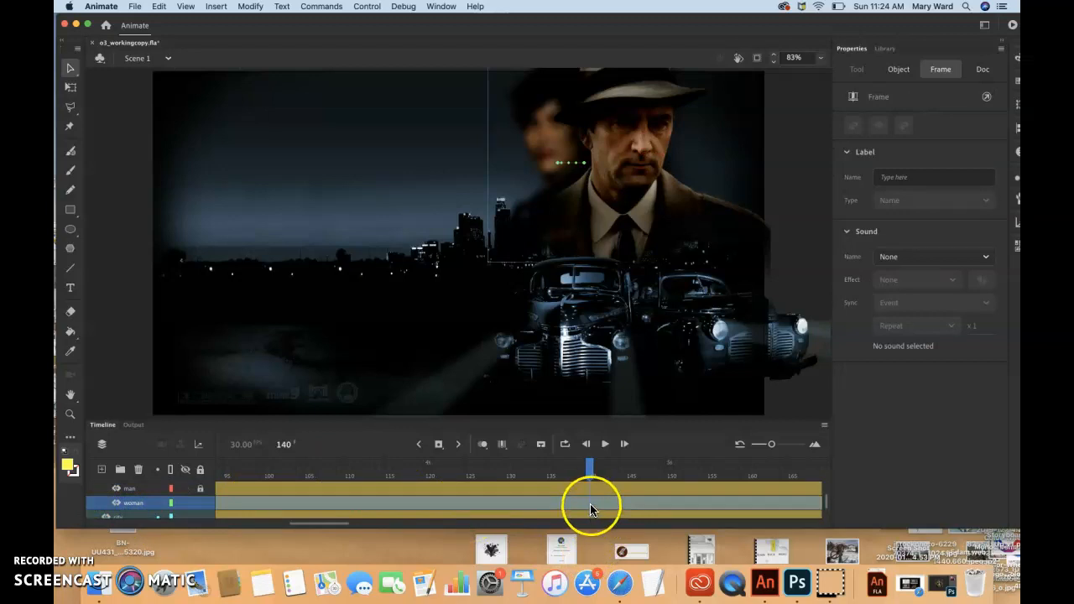
left_click(593, 501)
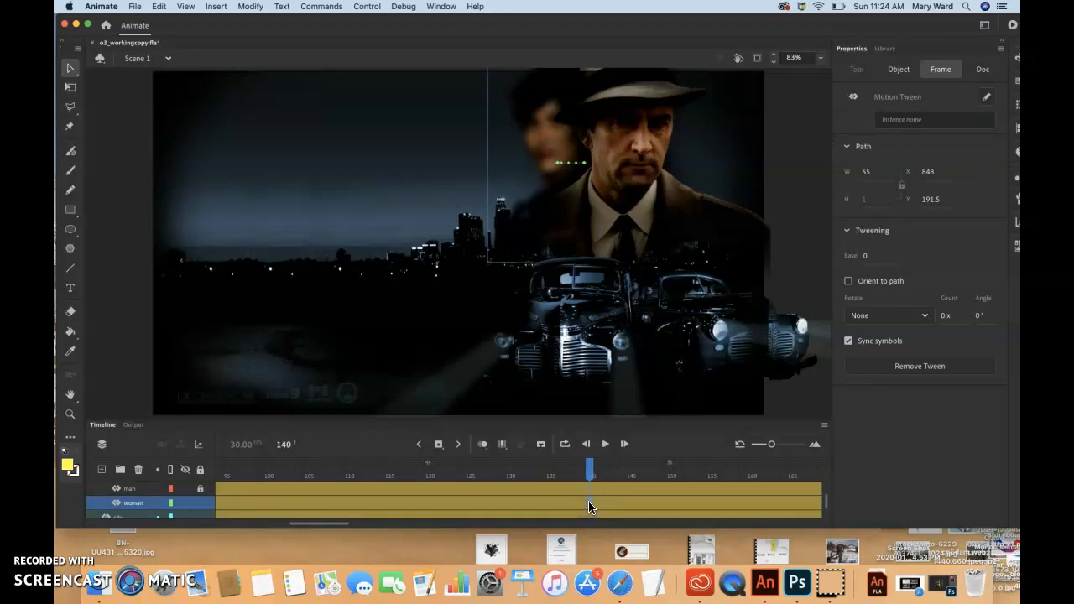
mouse_move(384, 502)
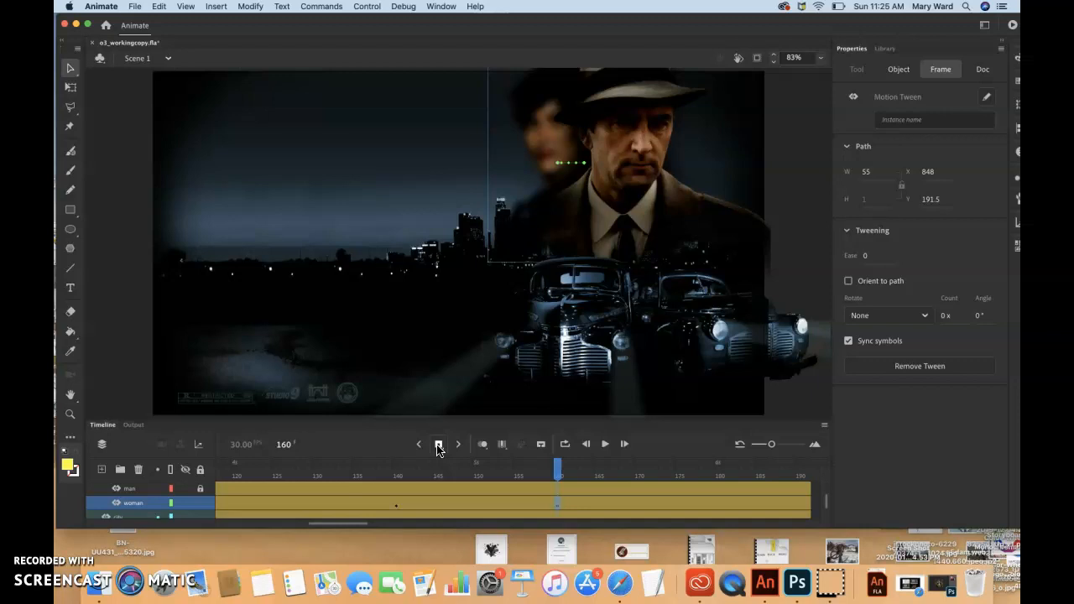
Insert a keyframe on the woman layer's tween at frame 160.
left_click(899, 69)
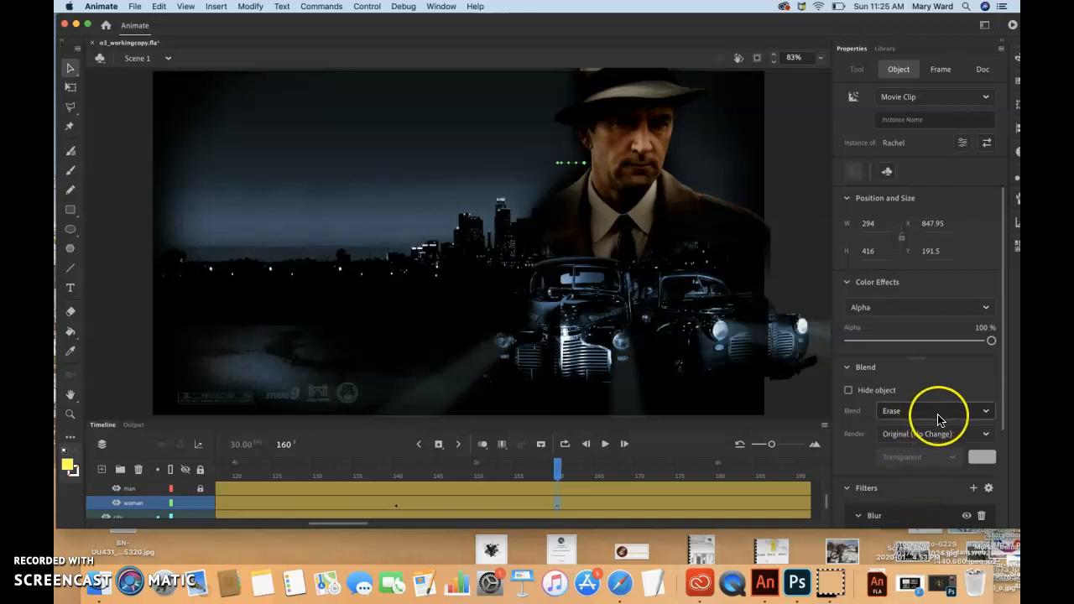
Return the woman's blend mode to Normal and adjust her horizontal blur amount.
left_click(934, 411)
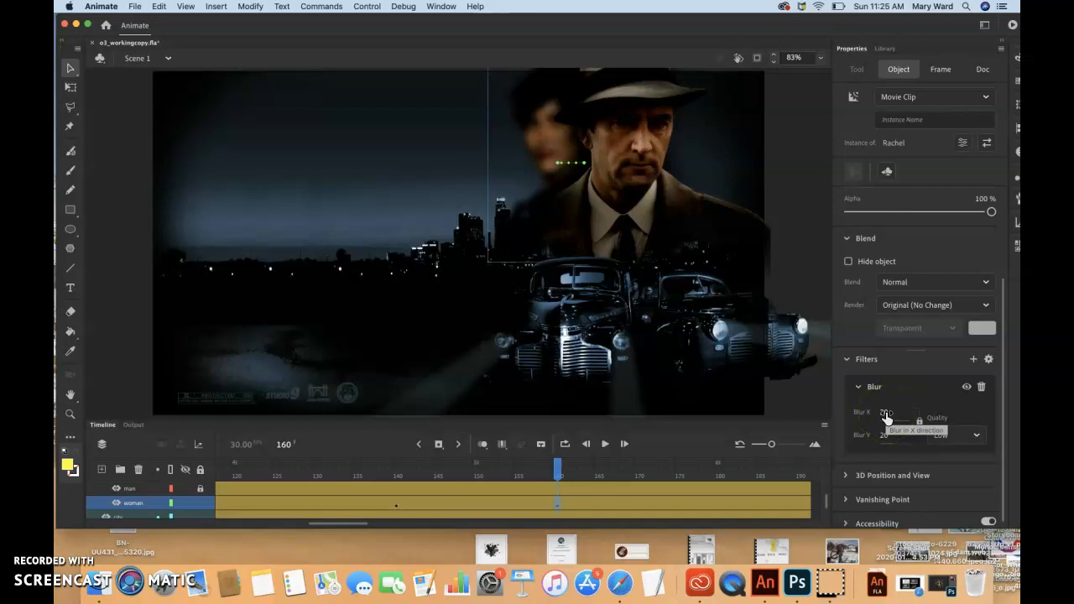
left_click(886, 412)
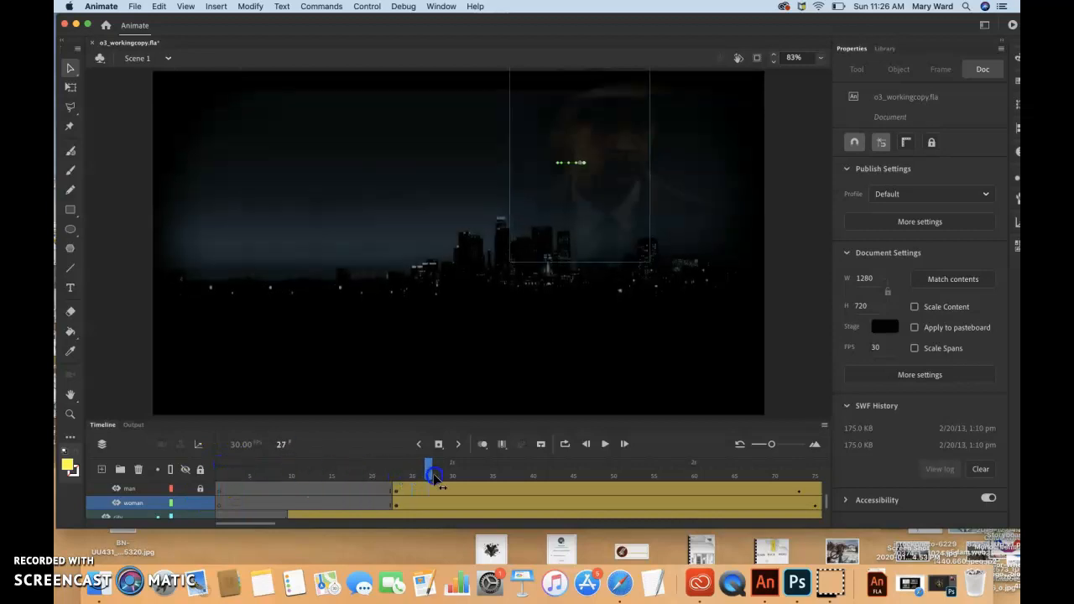
left_click_drag(432, 467, 504, 467)
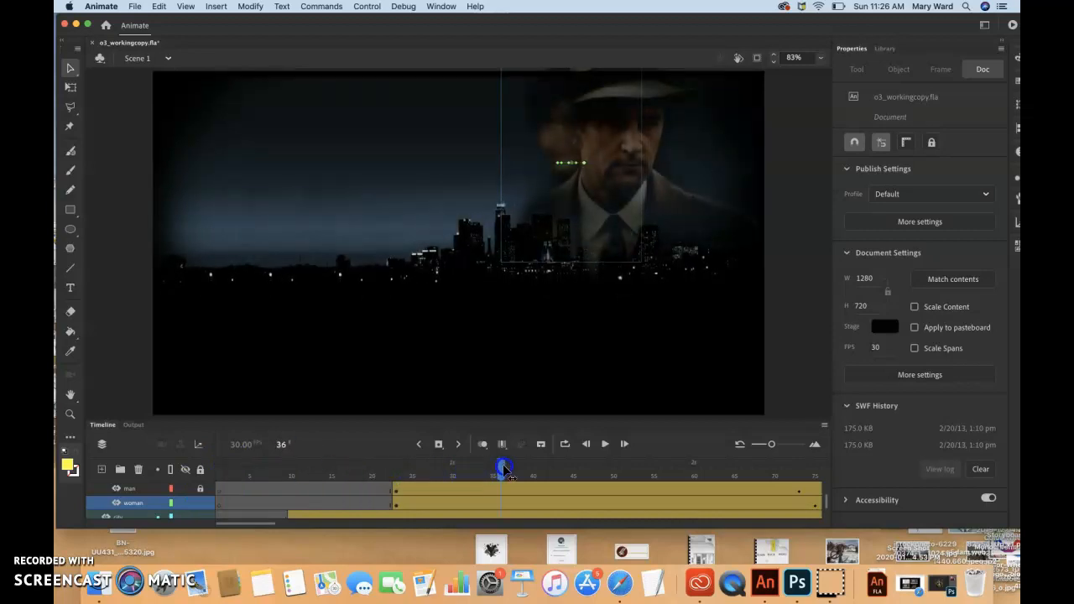
left_click(624, 444)
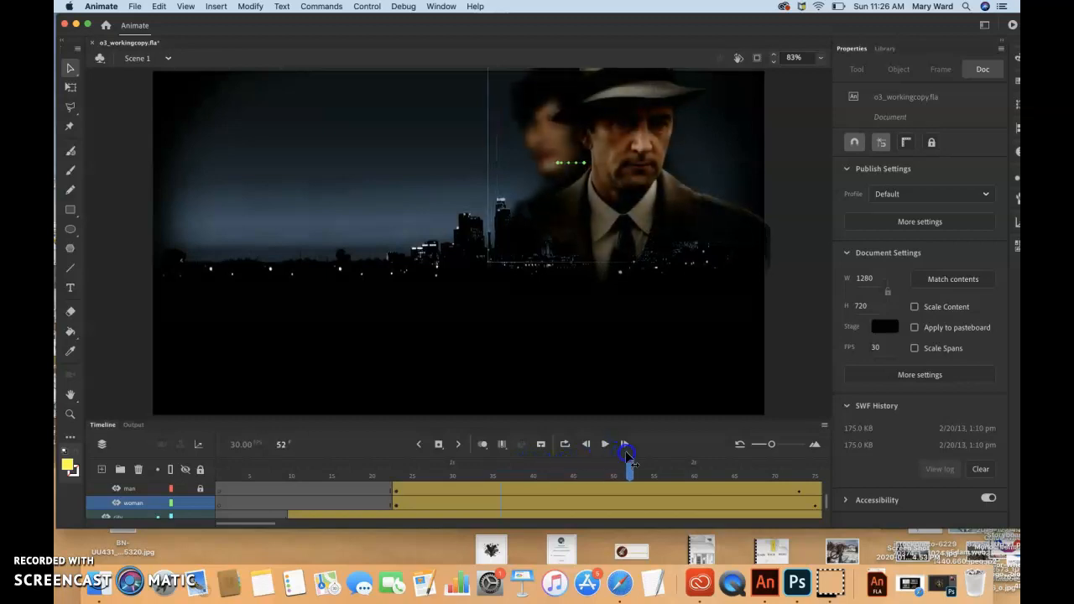